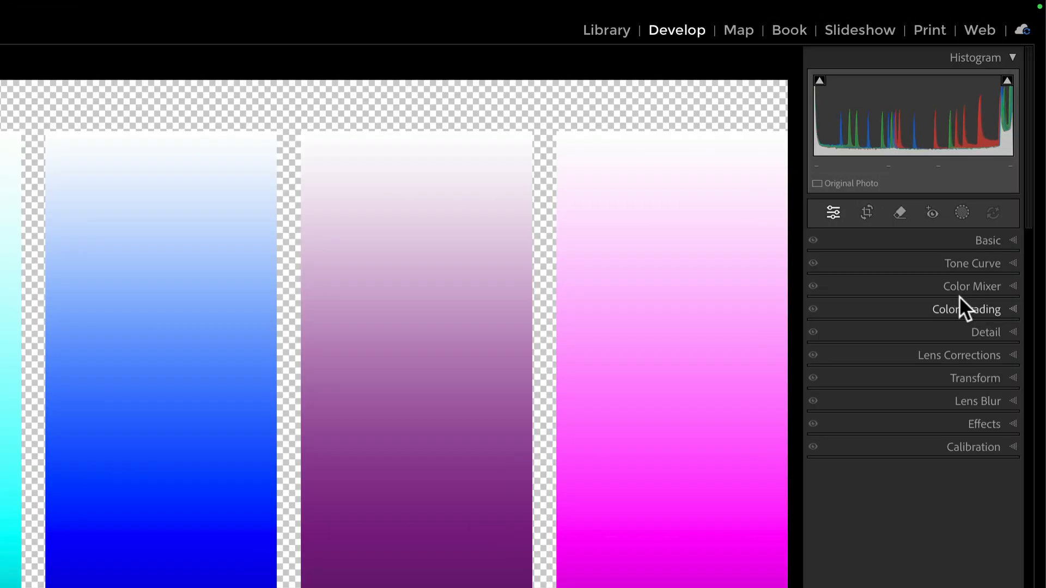
Step: Switch the Color Mixer panel to its Point Color mode
{"action": "left_click", "coordinate": [971, 286]}
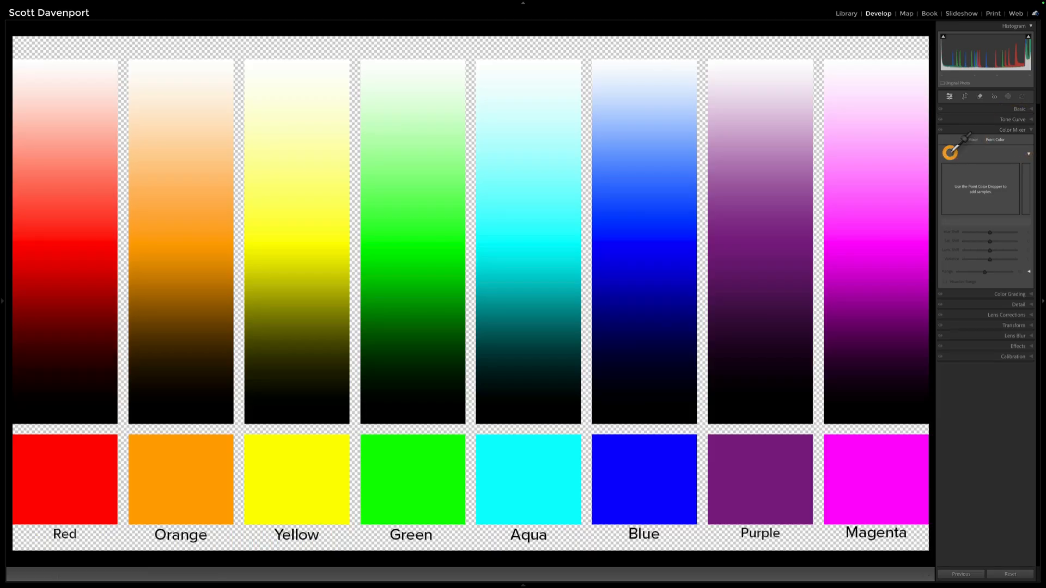
Step: Sample the chart's yellow swatch and pull its Hue Shift to -30
{"action": "left_click", "coordinate": [296, 447]}
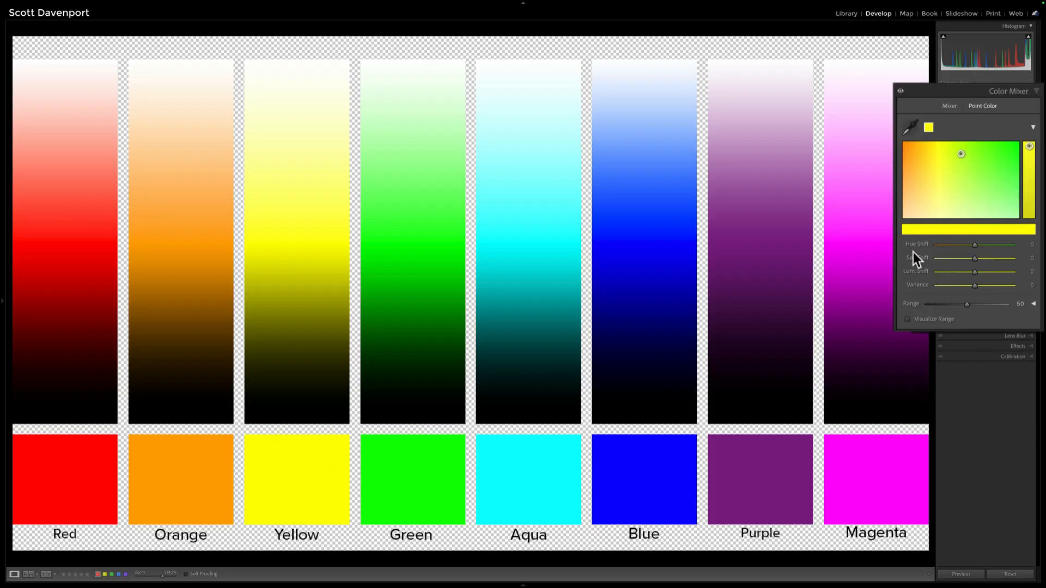
{"action": "mouse_move", "coordinate": [917, 267]}
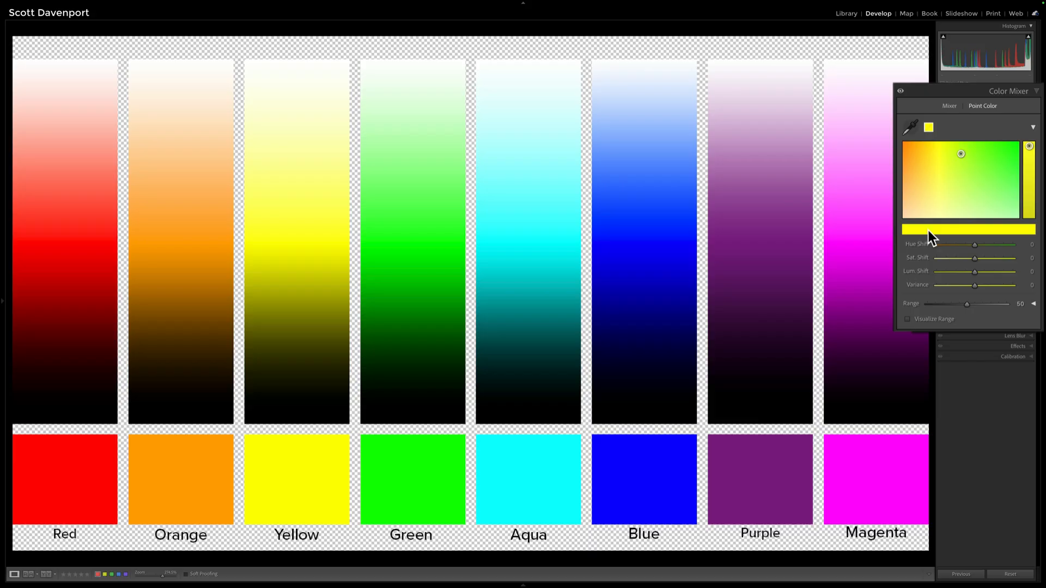
{"action": "mouse_move", "coordinate": [966, 259]}
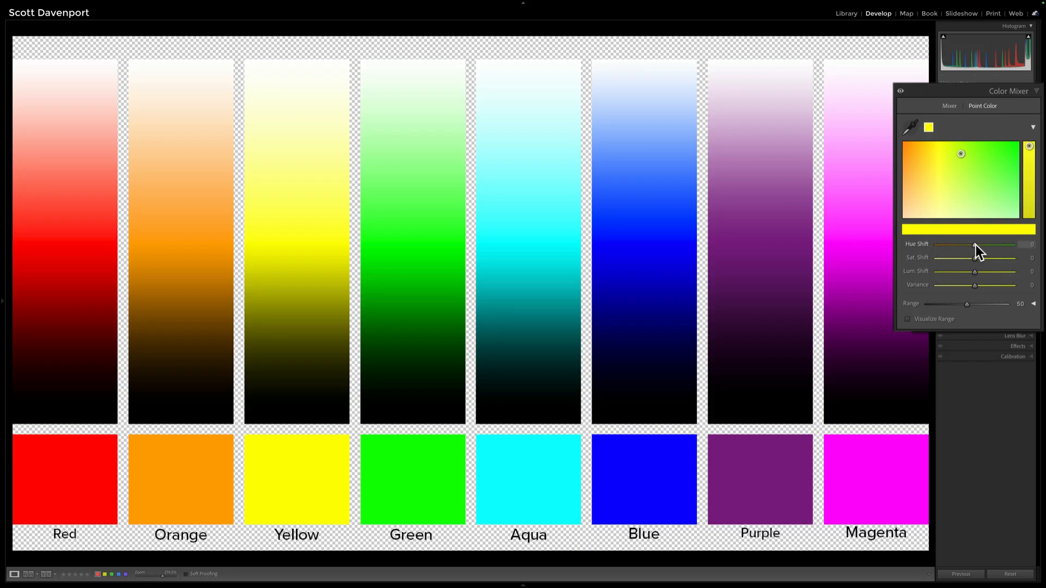
{"action": "left_click_drag", "start_coordinate": [977, 248], "coordinate": [975, 249]}
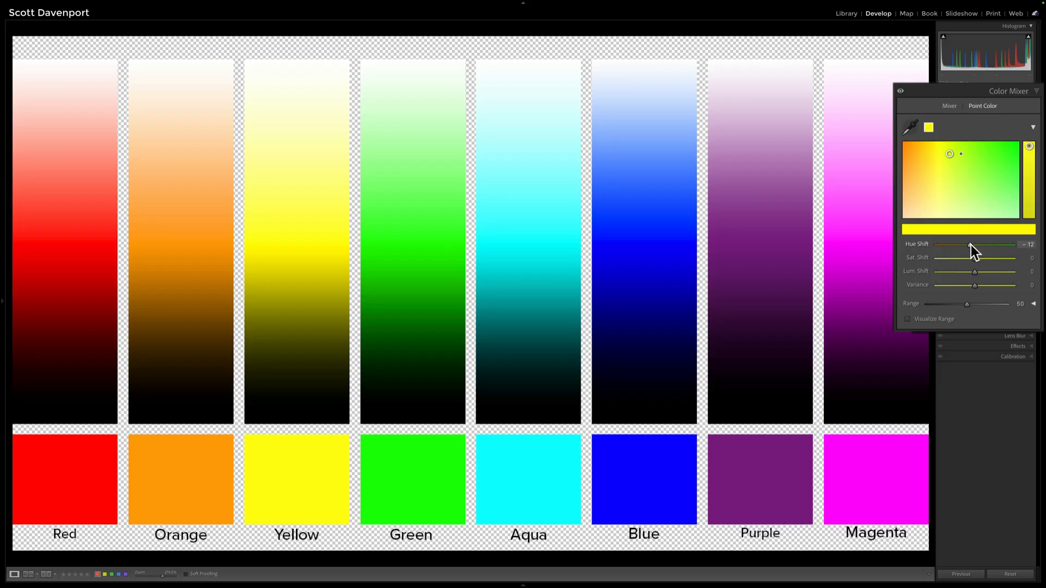
{"action": "left_click_drag", "start_coordinate": [972, 247], "coordinate": [962, 244]}
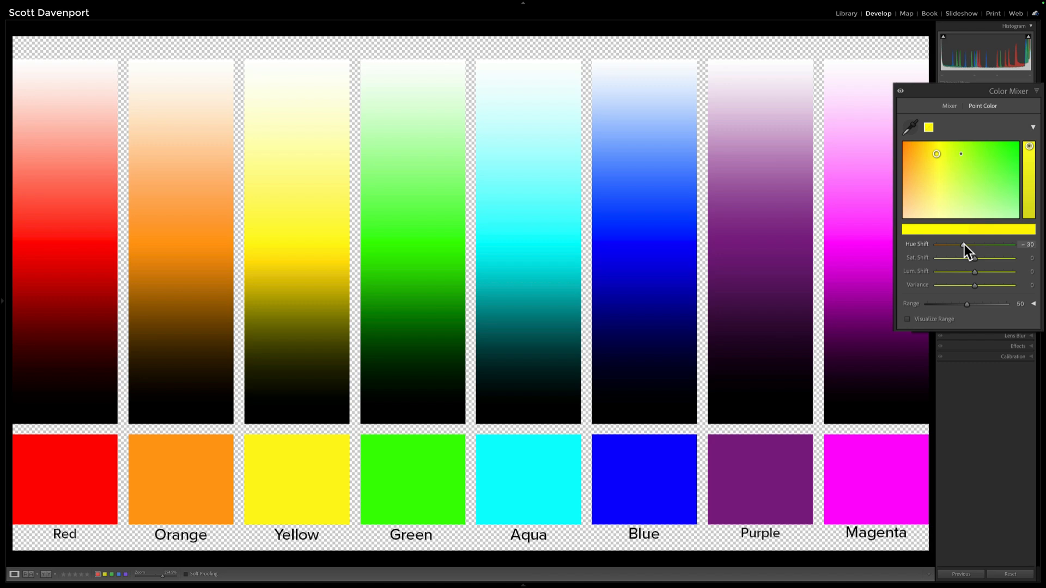
{"action": "mouse_move", "coordinate": [977, 254]}
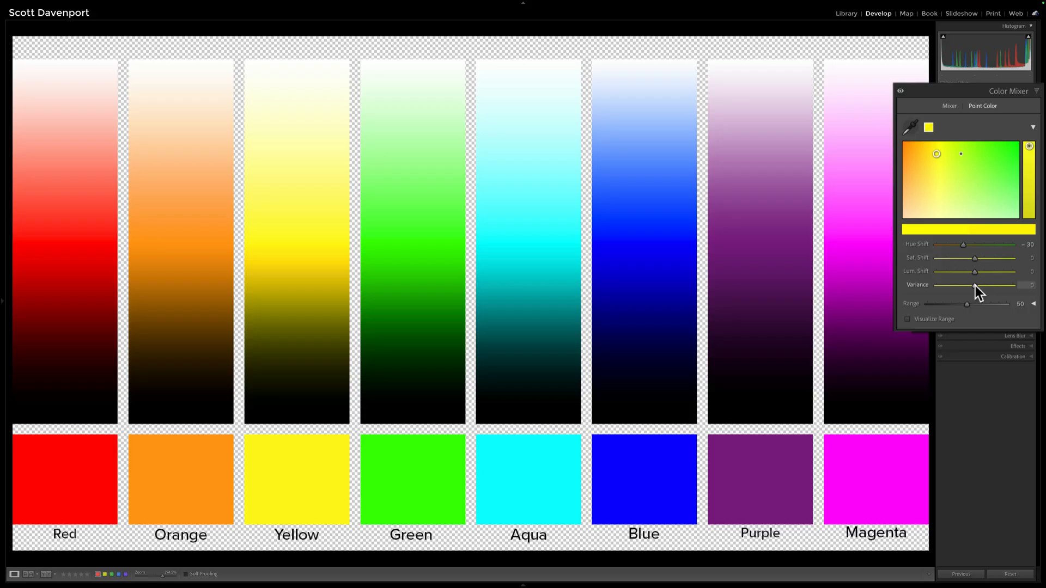
Step: Sweep the yellow sample's Variance up, test a lower amount, then return it to 100
{"action": "left_click_drag", "start_coordinate": [974, 284], "coordinate": [1013, 285]}
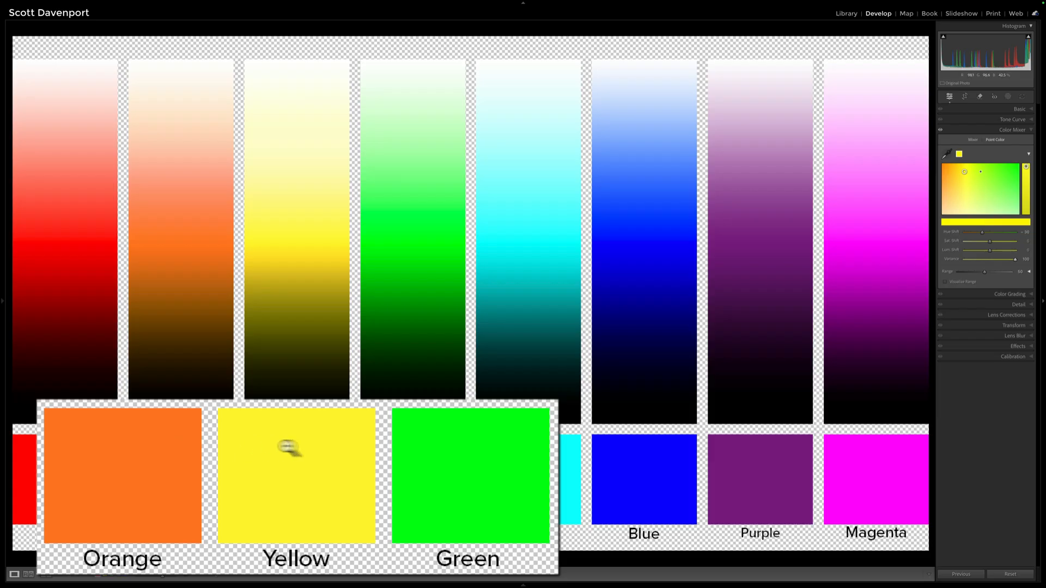
{"action": "mouse_move", "coordinate": [600, 371]}
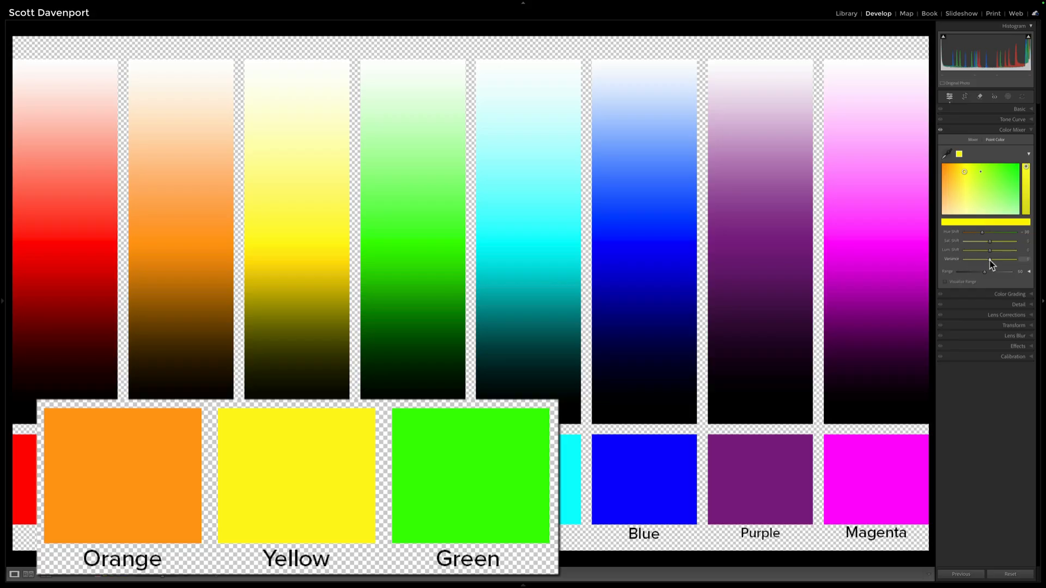
{"action": "left_click_drag", "start_coordinate": [990, 259], "coordinate": [1012, 259]}
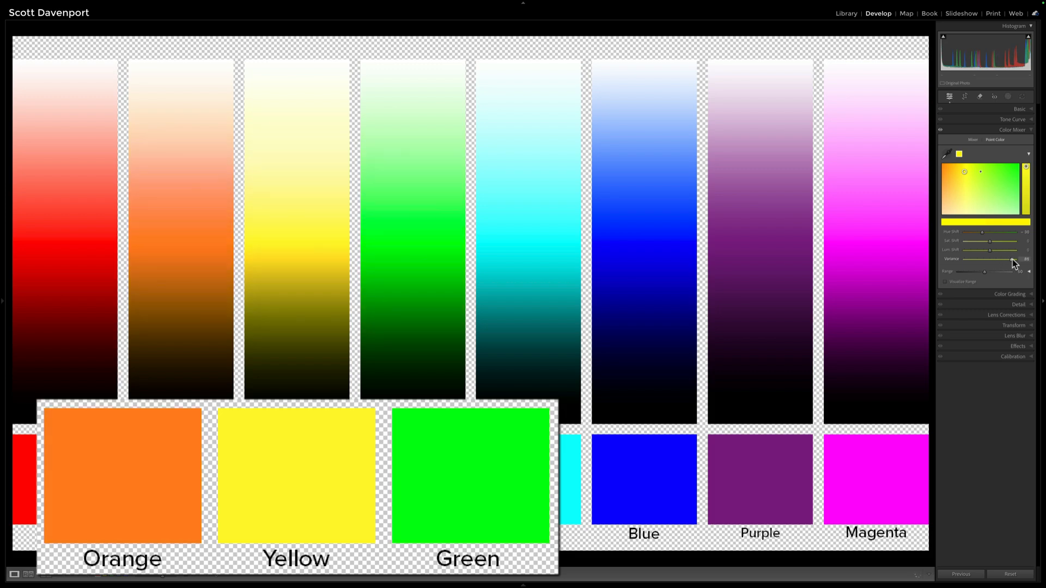
{"action": "left_click_drag", "start_coordinate": [1012, 258], "coordinate": [1027, 259]}
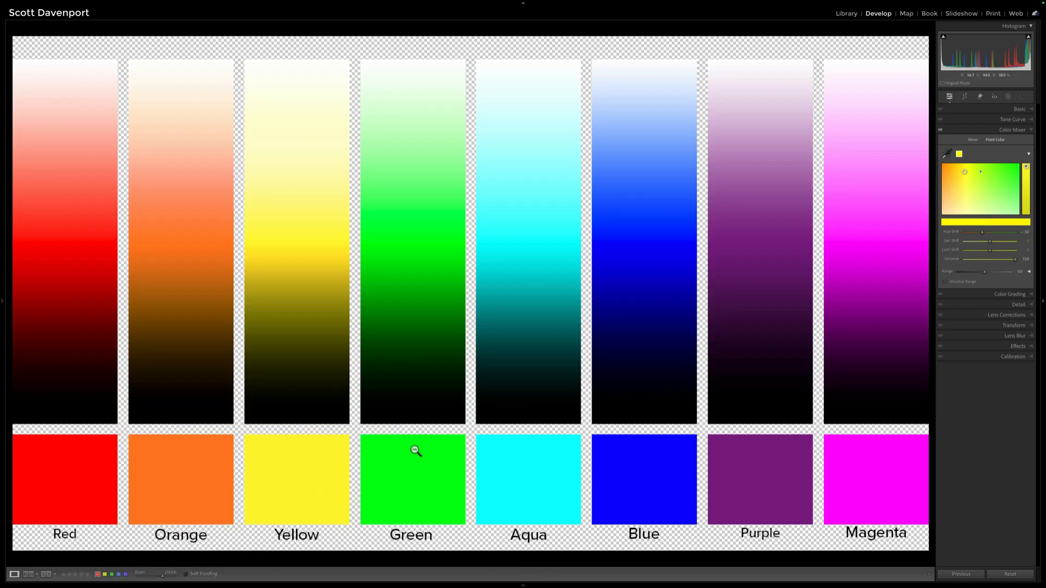
{"action": "mouse_move", "coordinate": [971, 187]}
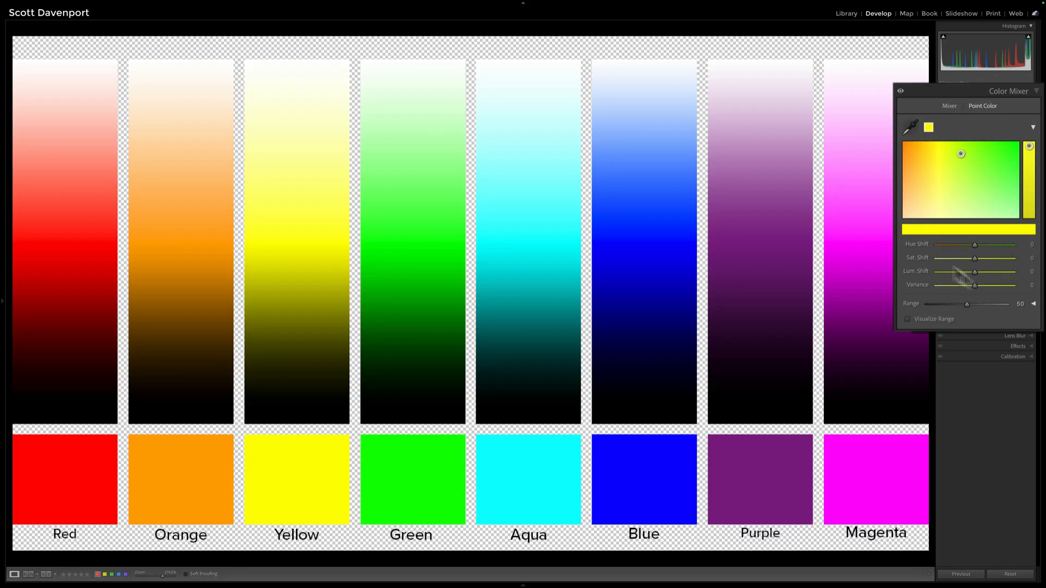
Step: Reset Variance to 0, set Hue Shift to -11, then take Variance down to -100
{"action": "left_click_drag", "start_coordinate": [974, 285], "coordinate": [1012, 285]}
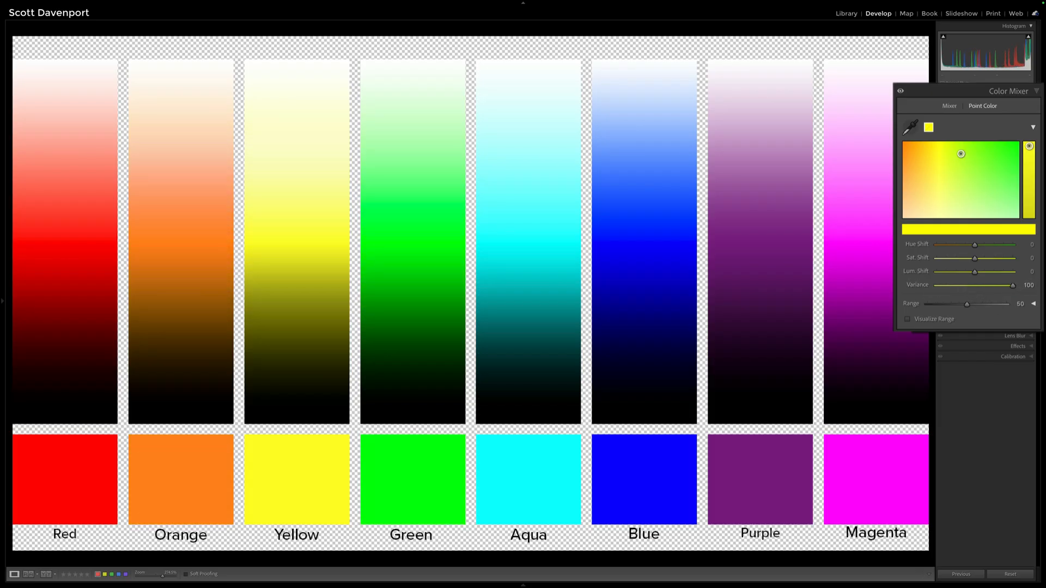
{"action": "left_click_drag", "start_coordinate": [1011, 284], "coordinate": [973, 284]}
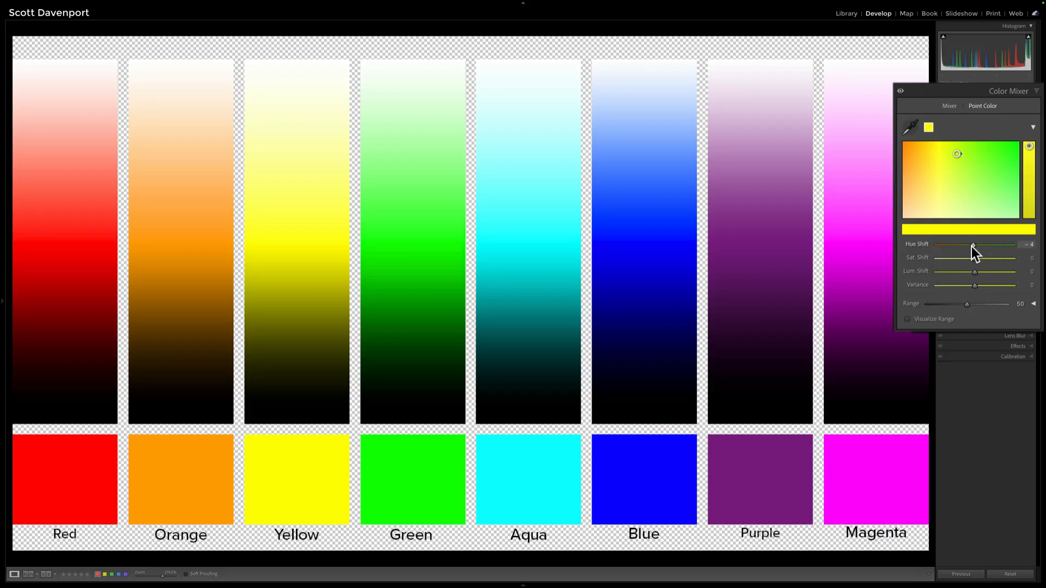
{"action": "left_click_drag", "start_coordinate": [972, 246], "coordinate": [971, 246]}
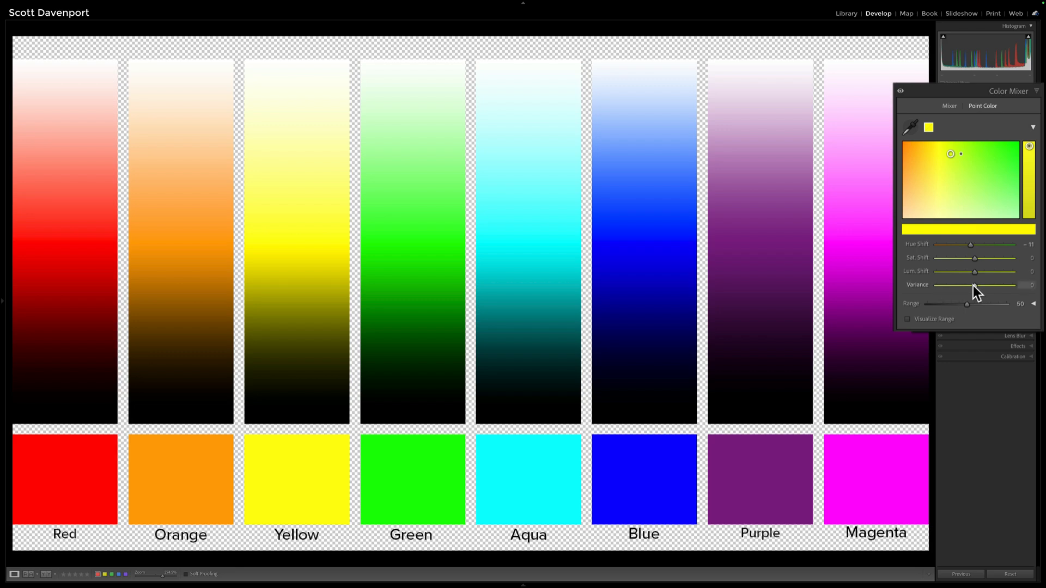
{"action": "left_click_drag", "start_coordinate": [967, 284], "coordinate": [981, 285]}
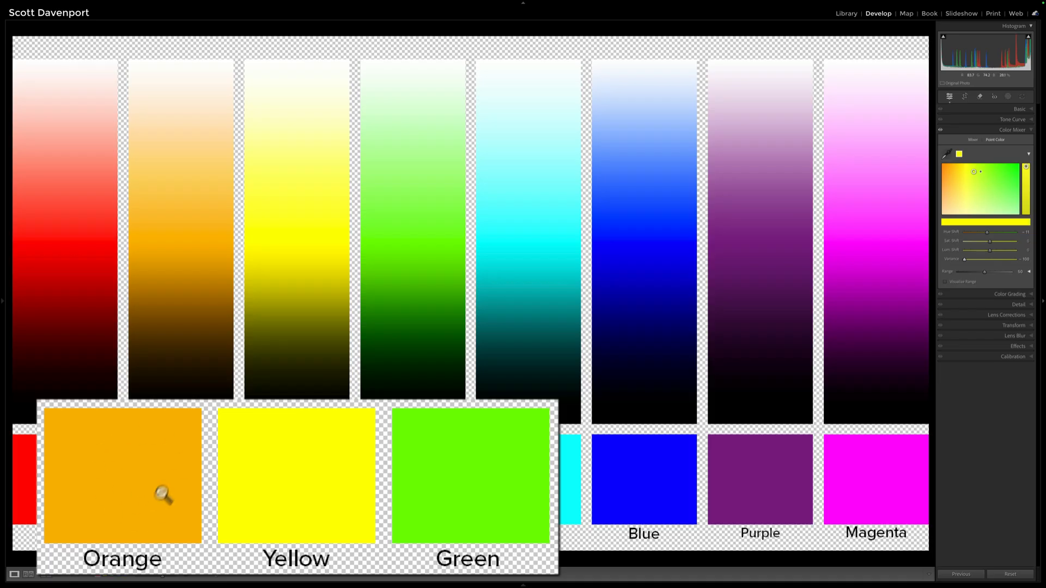
{"action": "mouse_move", "coordinate": [953, 265]}
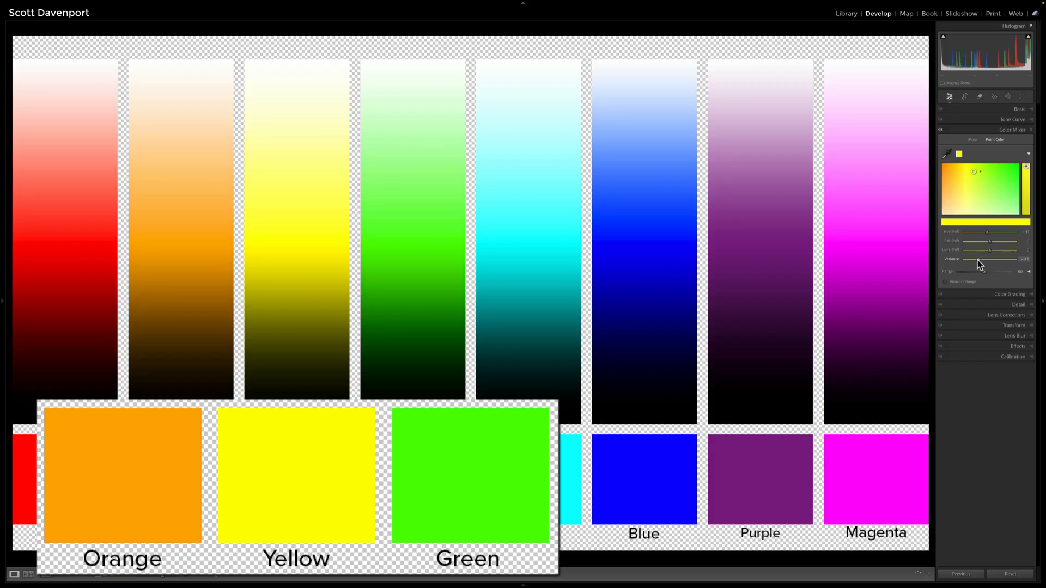
{"action": "left_click_drag", "start_coordinate": [979, 259], "coordinate": [964, 258]}
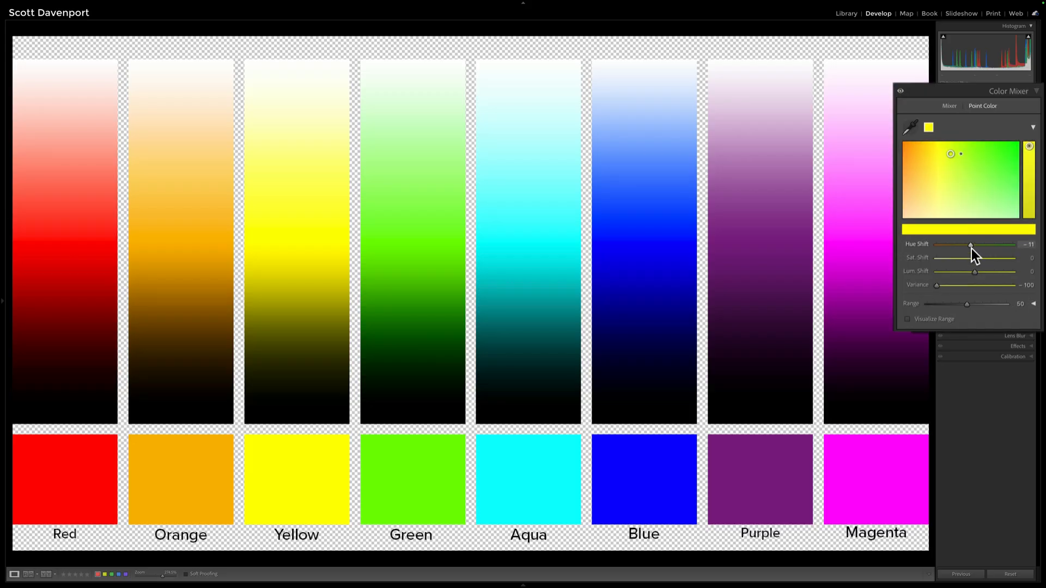
{"action": "mouse_move", "coordinate": [935, 301]}
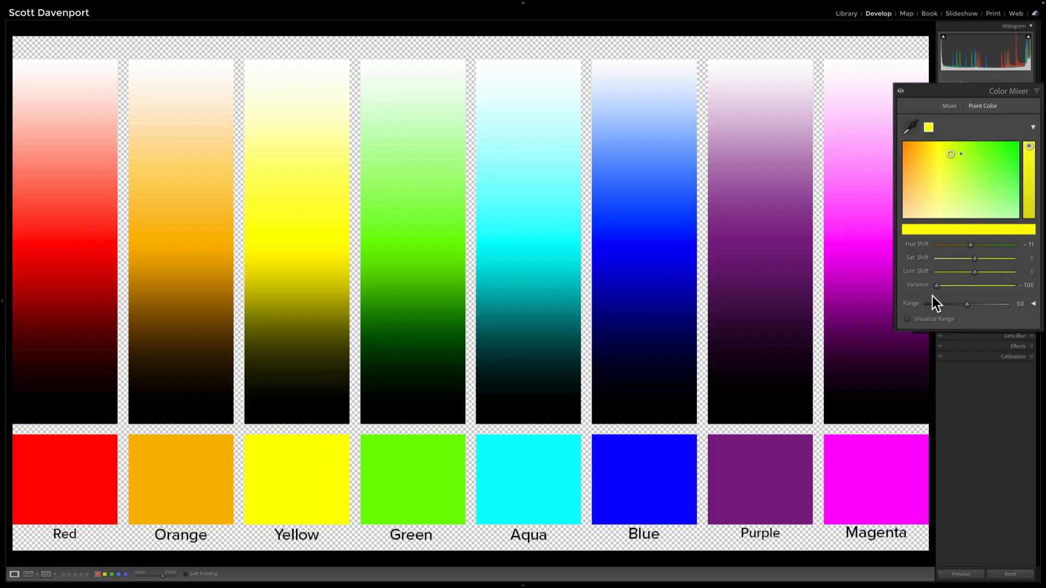
{"action": "mouse_move", "coordinate": [927, 296]}
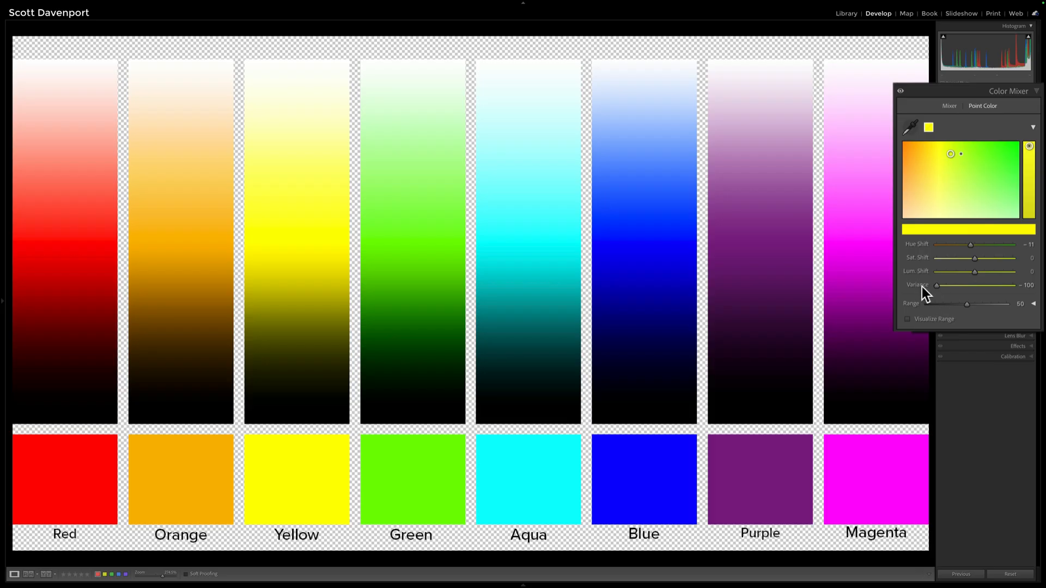
{"action": "mouse_move", "coordinate": [927, 294]}
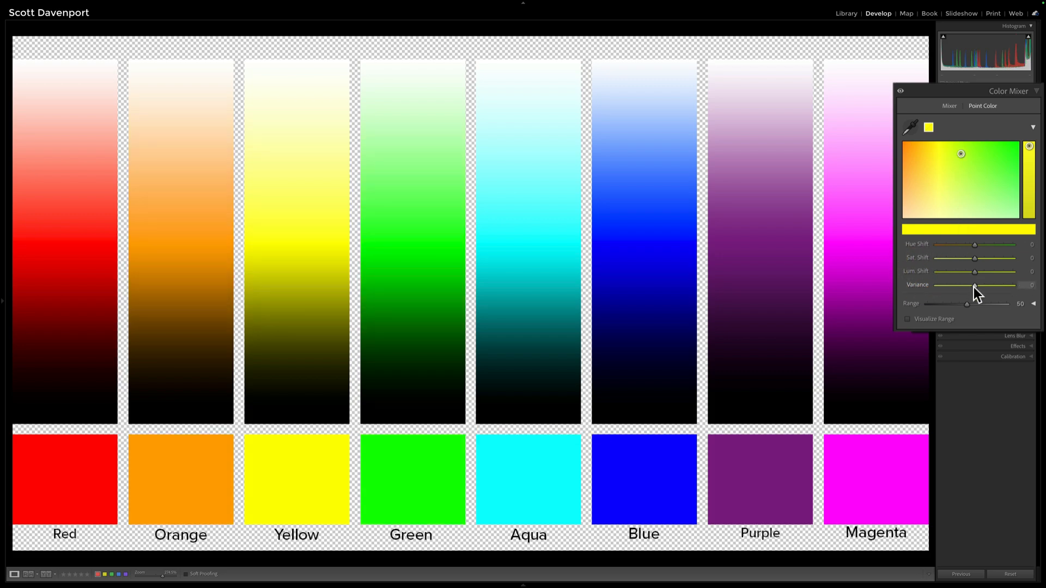
Step: With Hue Shift at 0, drag the yellow Variance down to -100
{"action": "left_click_drag", "start_coordinate": [974, 285], "coordinate": [937, 285]}
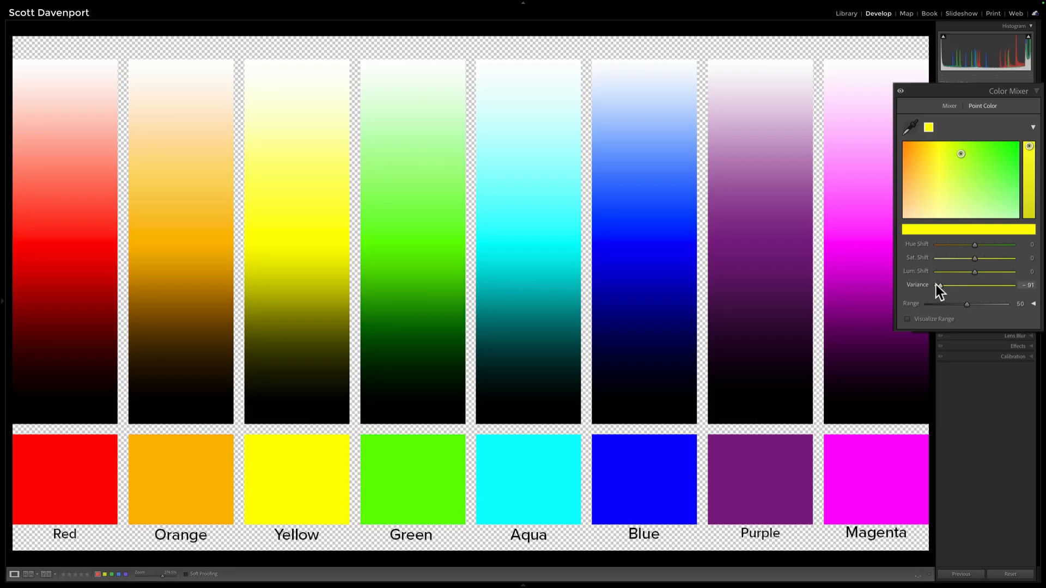
{"action": "left_click_drag", "start_coordinate": [936, 284], "coordinate": [940, 285]}
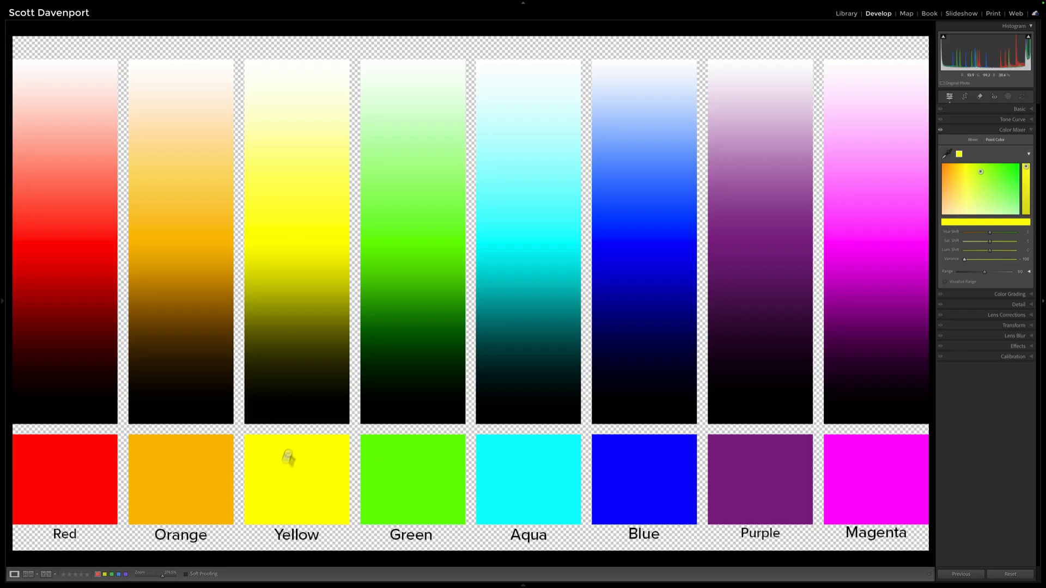
{"action": "mouse_move", "coordinate": [936, 276]}
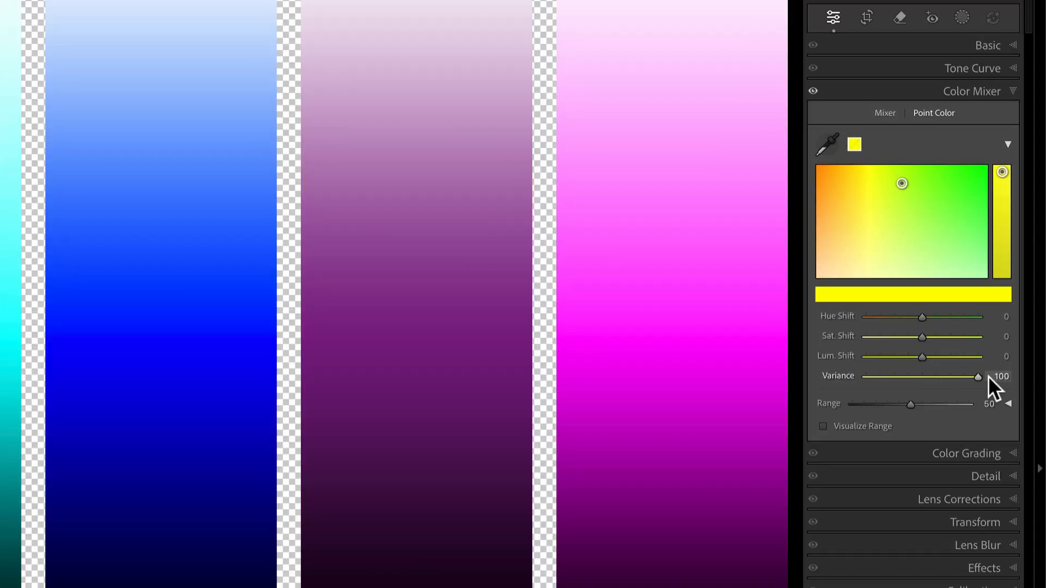
Step: Return the yellow sample's Variance to 0 and add a blue point sample
{"action": "left_click_drag", "start_coordinate": [980, 375], "coordinate": [865, 375]}
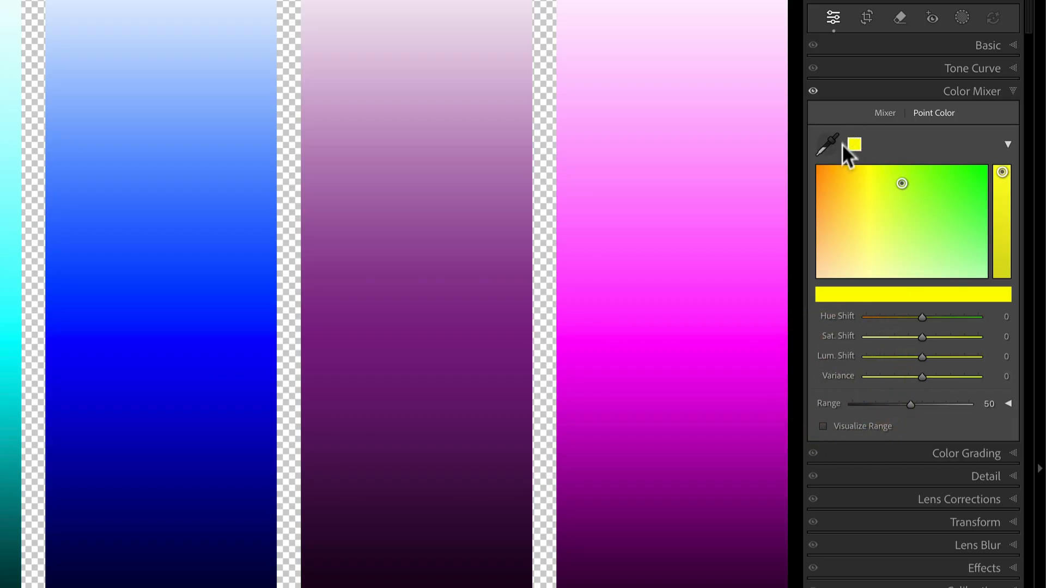
{"action": "left_click", "coordinate": [829, 144]}
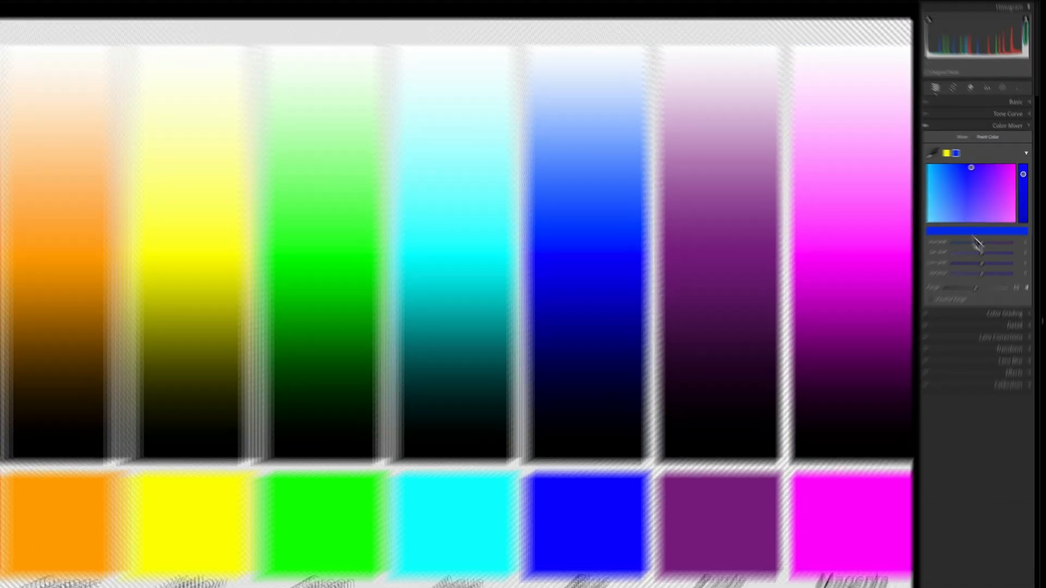
Step: Raise the blue sample's Variance to about 59
{"action": "left_click_drag", "start_coordinate": [953, 258], "coordinate": [973, 258]}
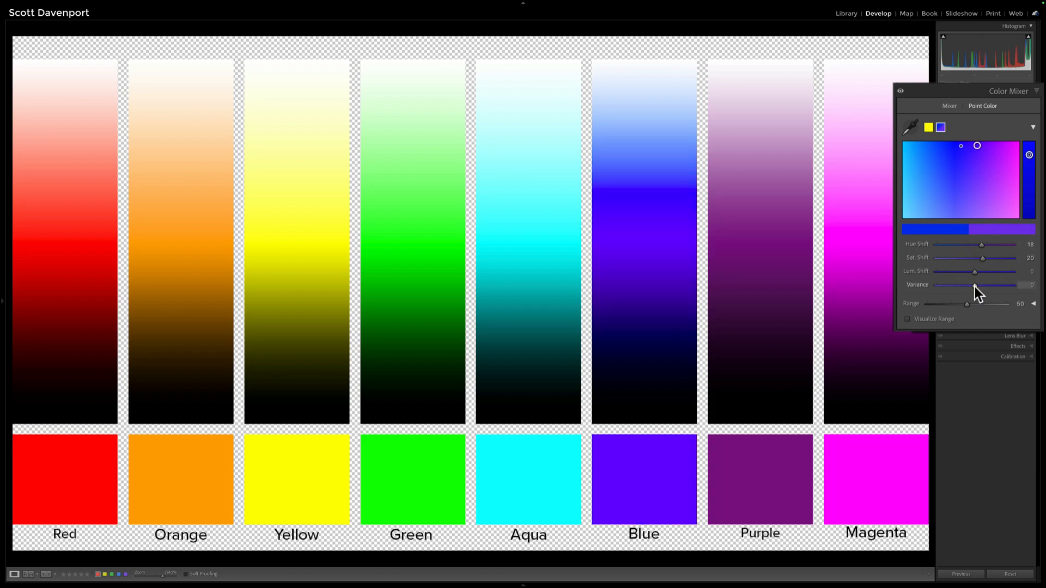
{"action": "left_click_drag", "start_coordinate": [975, 284], "coordinate": [1019, 285]}
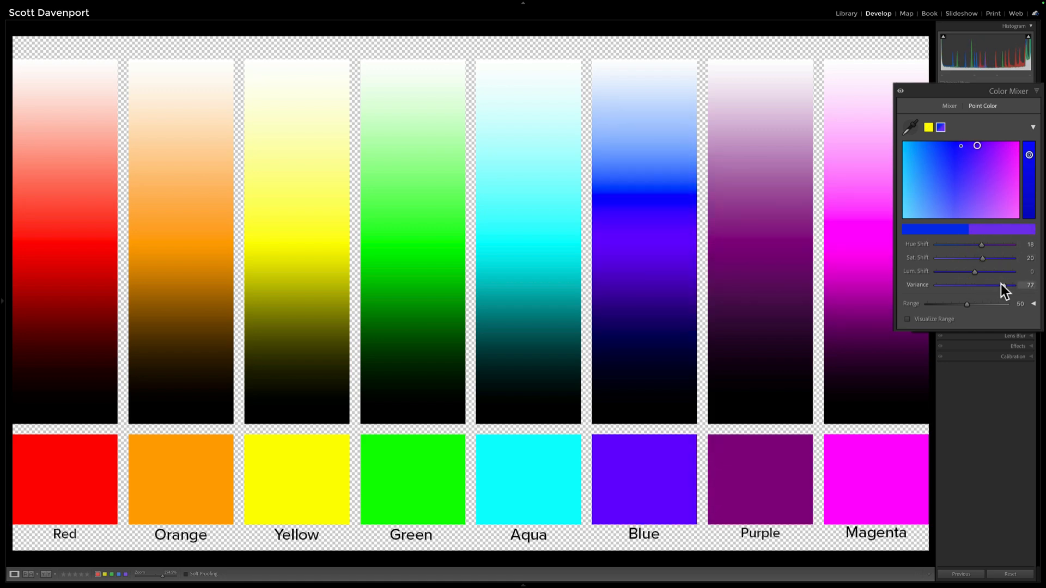
{"action": "left_click_drag", "start_coordinate": [1005, 285], "coordinate": [996, 285]}
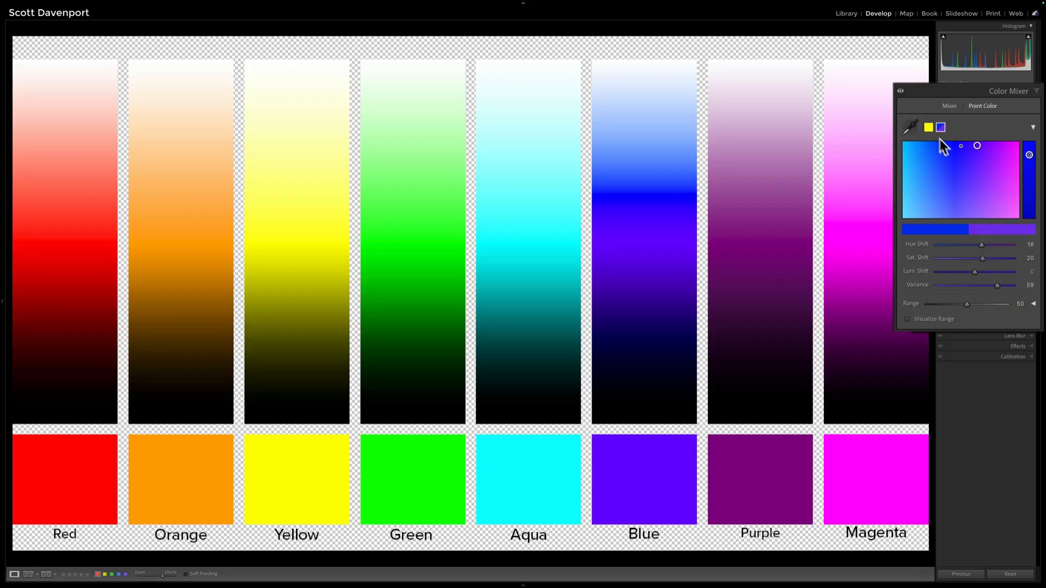
Step: Select the yellow sample and lower its Sat. Shift, Lum. Shift and Variance
{"action": "left_click", "coordinate": [927, 128]}
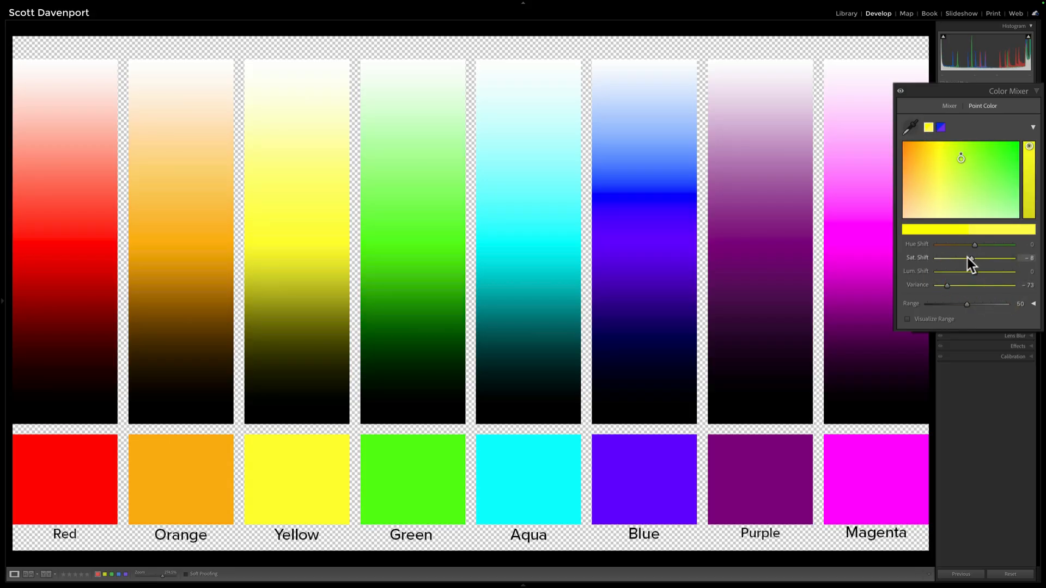
{"action": "left_click_drag", "start_coordinate": [972, 271], "coordinate": [967, 272]}
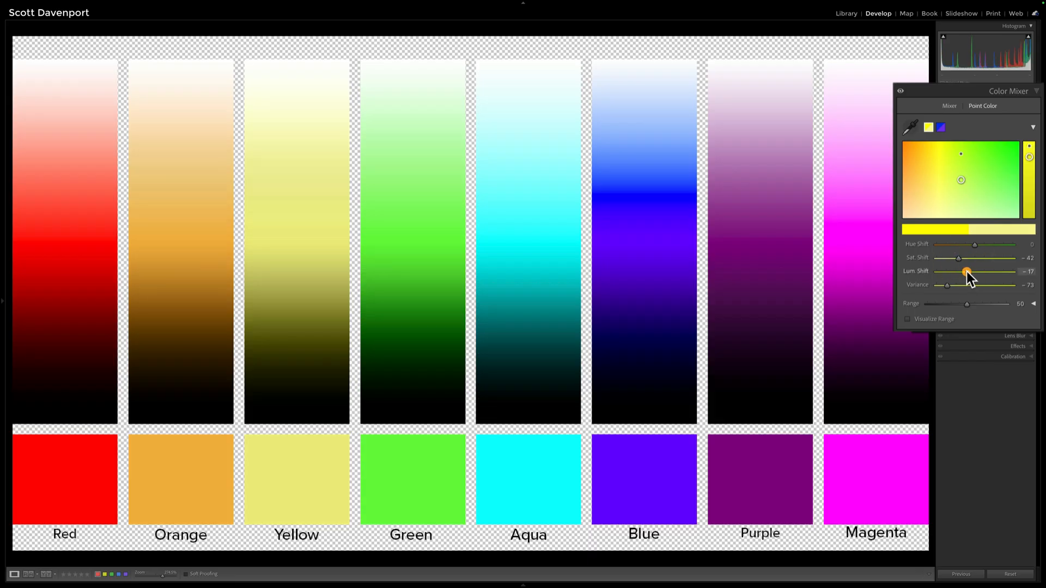
{"action": "left_click_drag", "start_coordinate": [966, 273], "coordinate": [953, 272]}
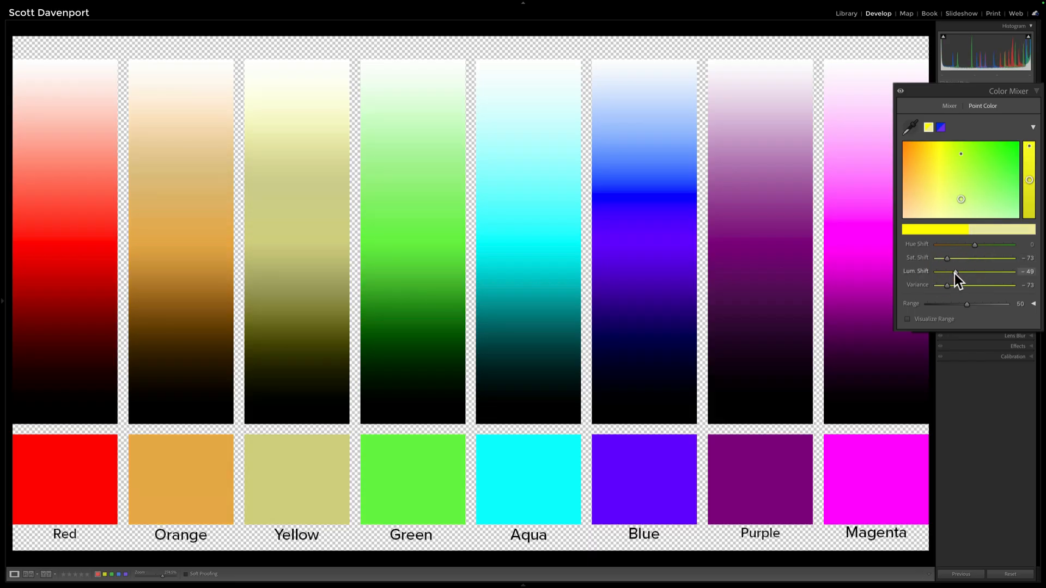
{"action": "left_click_drag", "start_coordinate": [952, 272], "coordinate": [944, 271]}
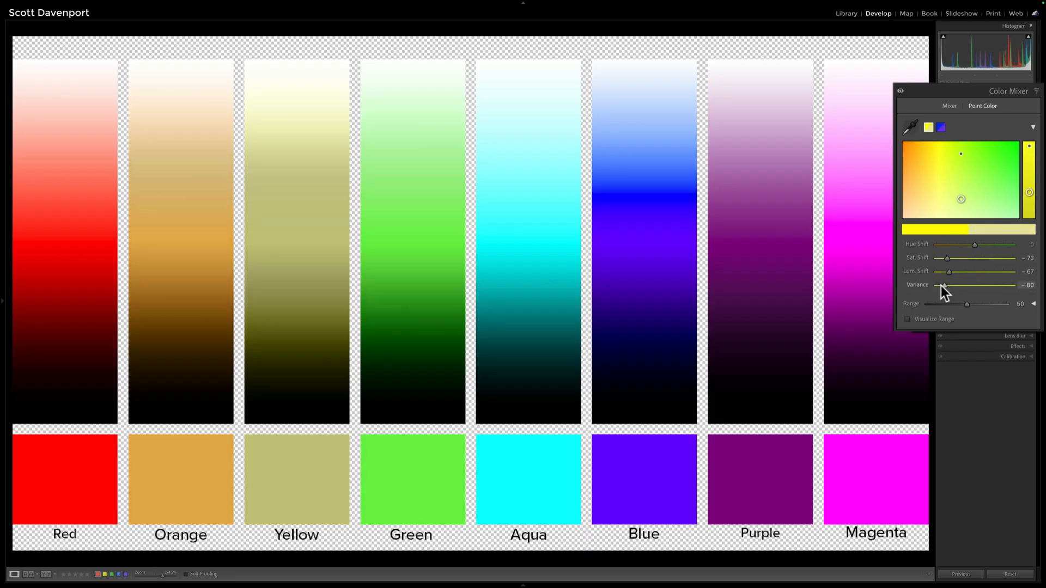
{"action": "left_click_drag", "start_coordinate": [943, 286], "coordinate": [941, 286]}
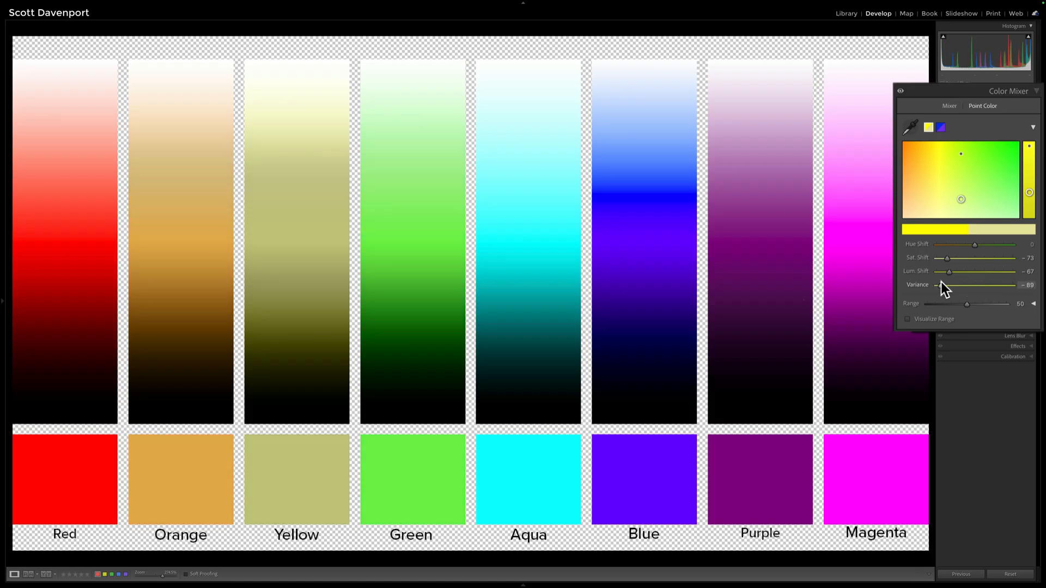
{"action": "left_click_drag", "start_coordinate": [945, 285], "coordinate": [940, 285]}
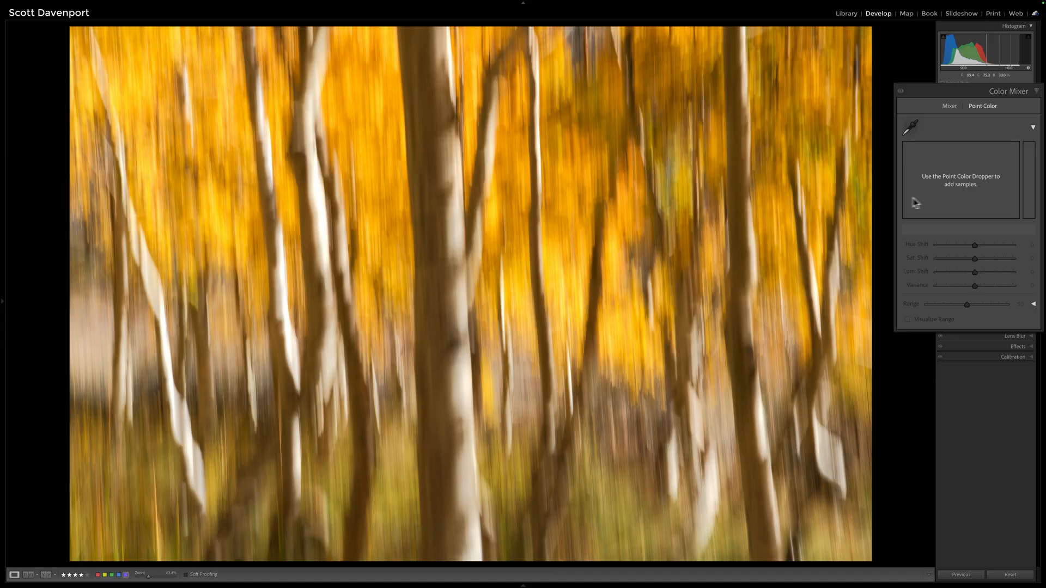
Step: Use the Point Color dropper to sample the aspen photo's golden leaves
{"action": "left_click", "coordinate": [909, 127]}
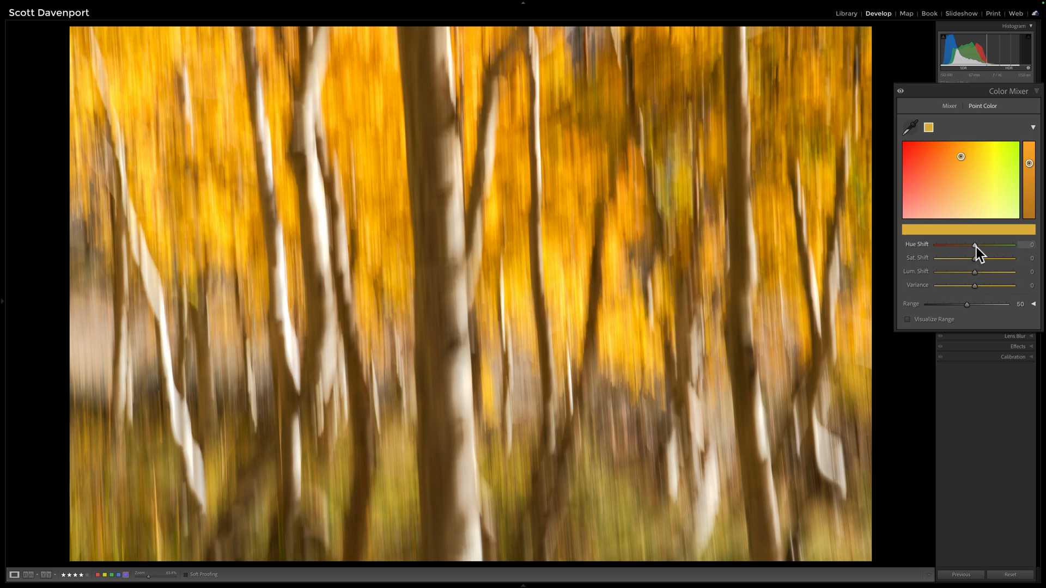
Step: Give the golden leaf sample a -5 Hue Shift and Variance of about 23
{"action": "left_click_drag", "start_coordinate": [974, 244], "coordinate": [972, 245]}
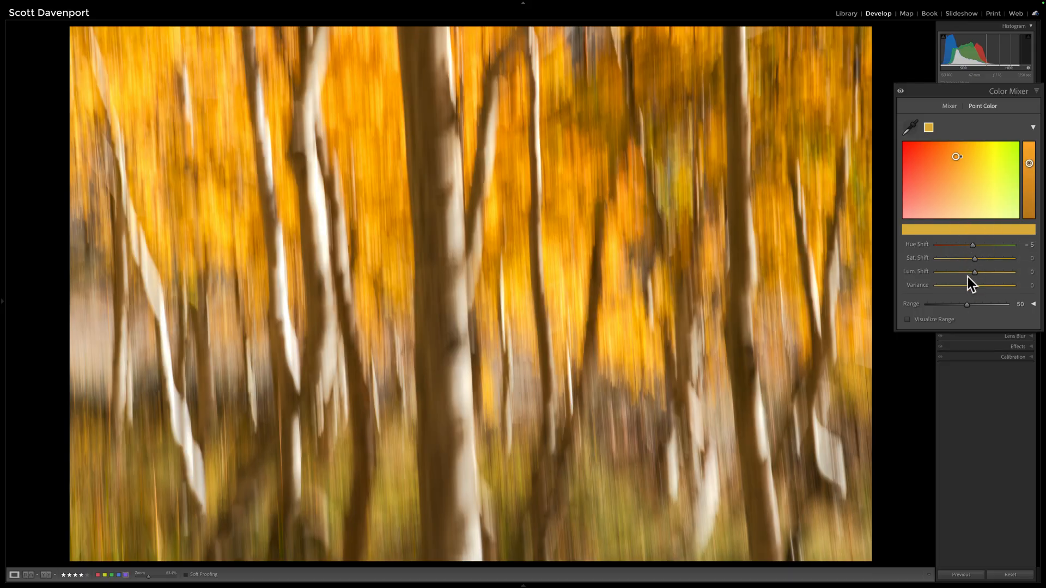
{"action": "mouse_move", "coordinate": [971, 285]}
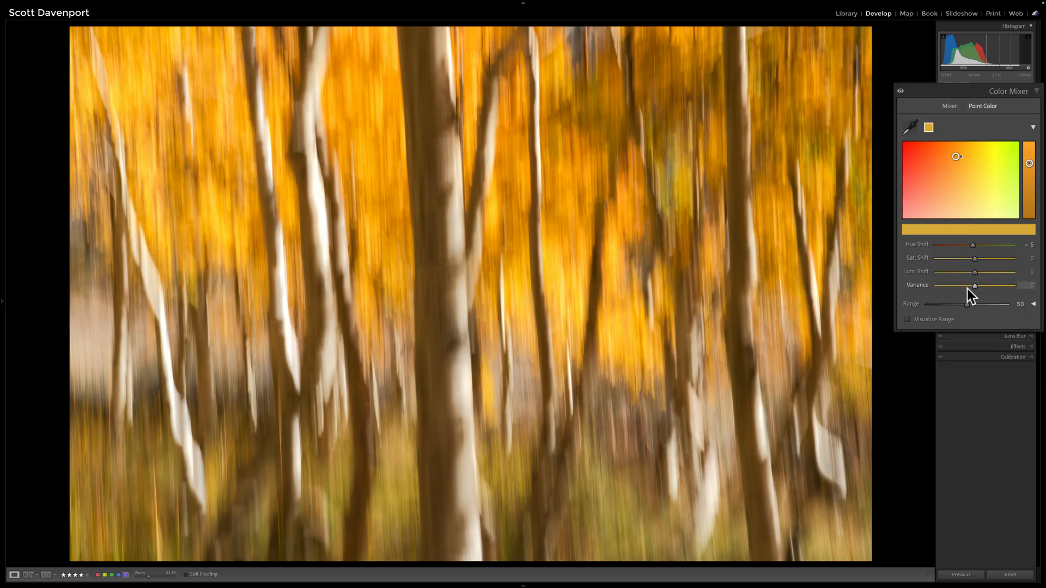
{"action": "mouse_move", "coordinate": [976, 294]}
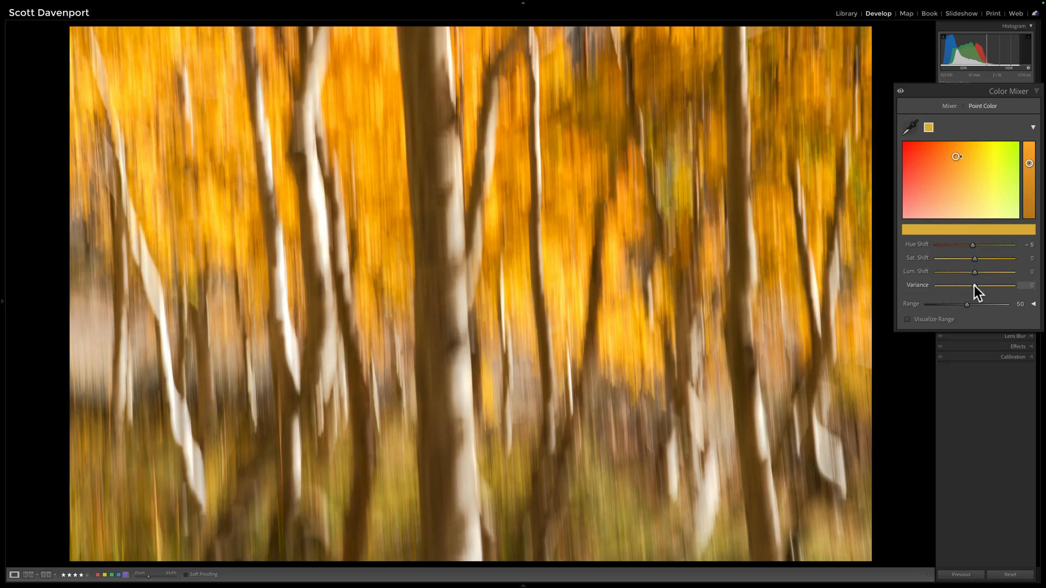
{"action": "left_click_drag", "start_coordinate": [974, 285], "coordinate": [1011, 285]}
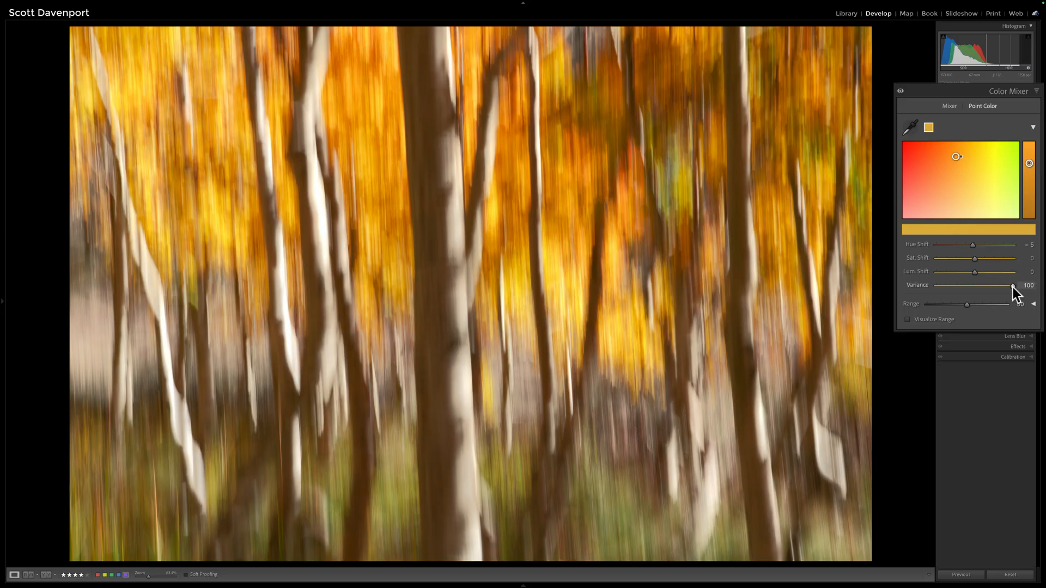
{"action": "left_click_drag", "start_coordinate": [1012, 285], "coordinate": [974, 285]}
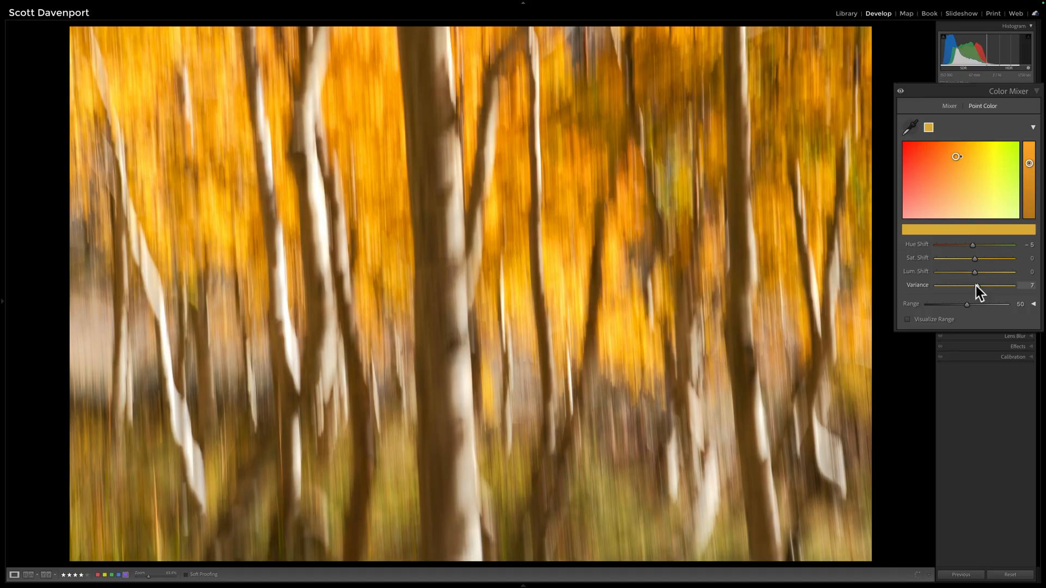
{"action": "left_click_drag", "start_coordinate": [972, 285], "coordinate": [996, 285]}
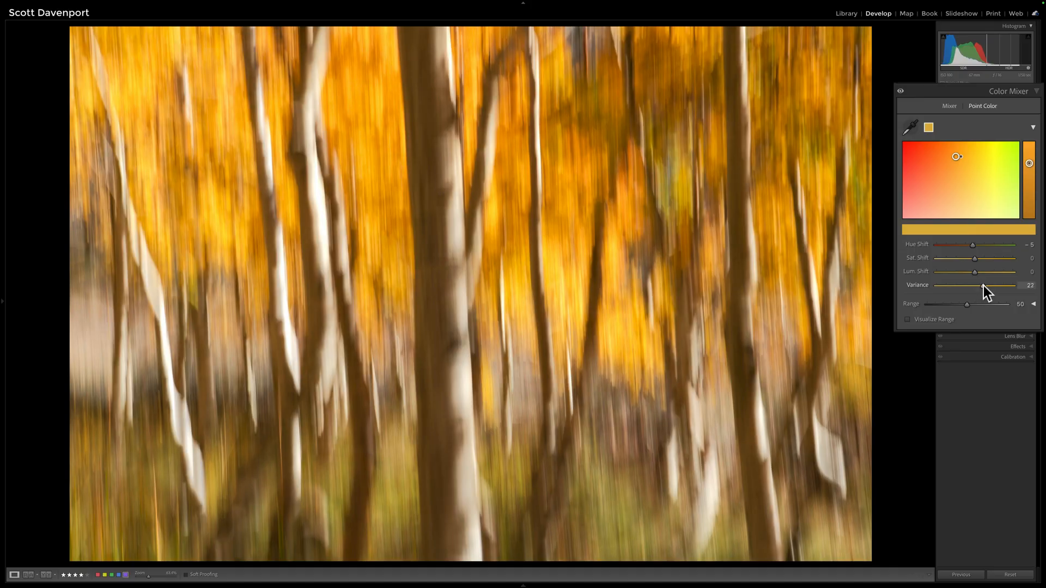
{"action": "left_click_drag", "start_coordinate": [980, 286], "coordinate": [983, 286]}
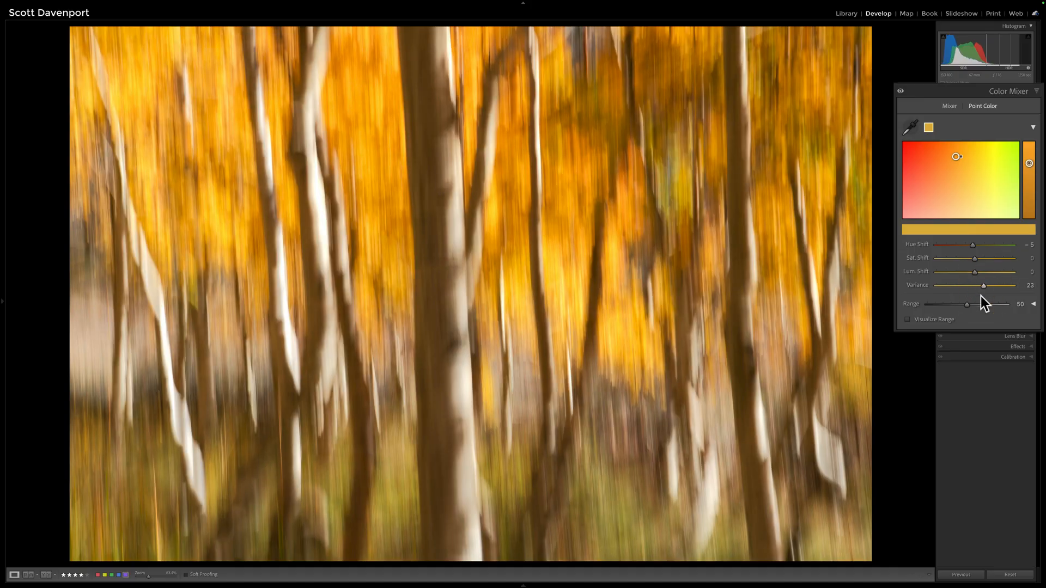
{"action": "mouse_move", "coordinate": [923, 160]}
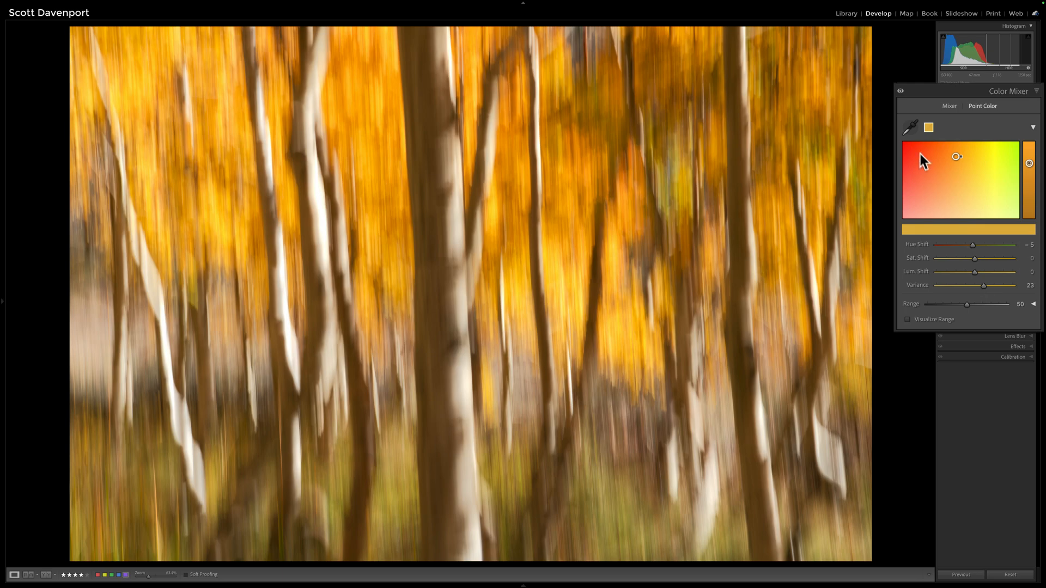
Step: Add a second, yellower leaf sample, then toggle Visualize Range on and off
{"action": "left_click", "coordinate": [909, 127]}
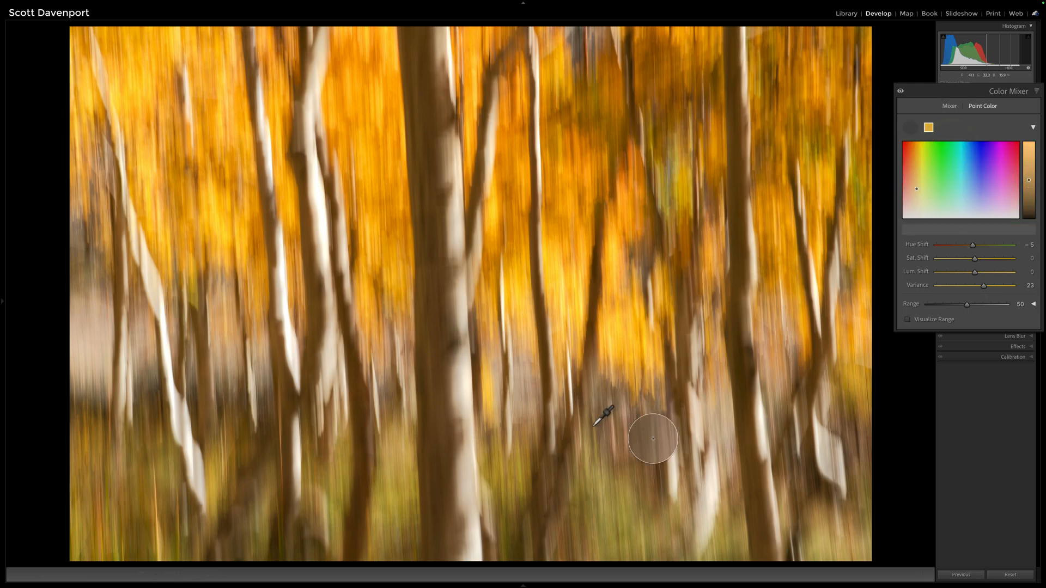
{"action": "left_click", "coordinate": [653, 438]}
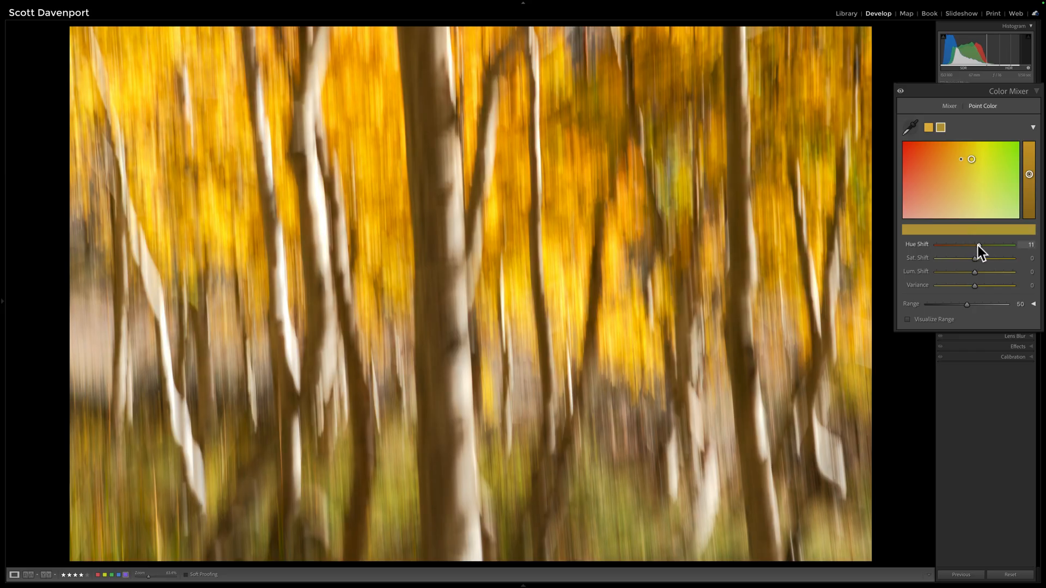
{"action": "left_click", "coordinate": [907, 319]}
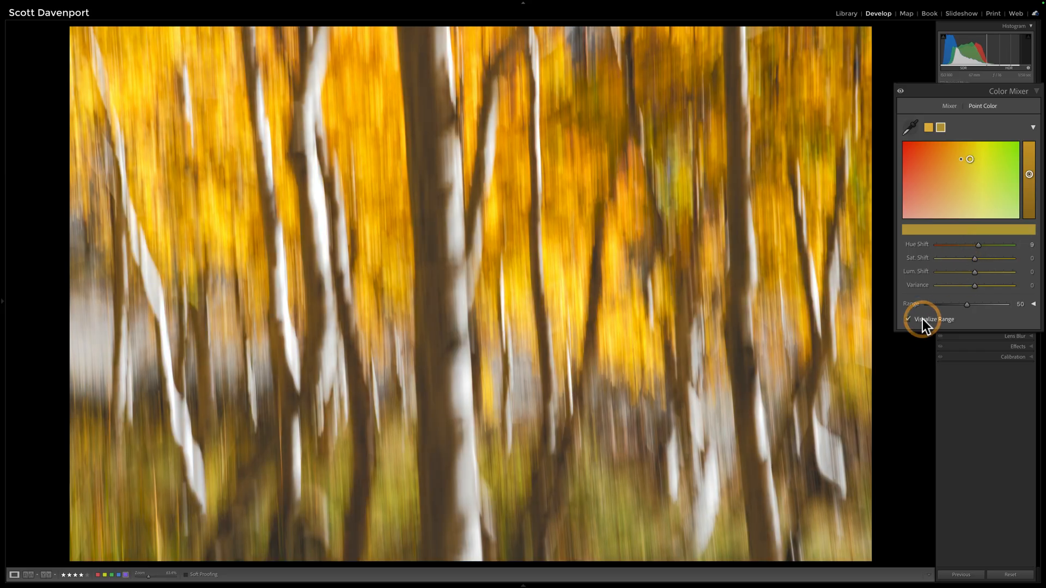
{"action": "left_click_drag", "start_coordinate": [965, 304], "coordinate": [934, 304]}
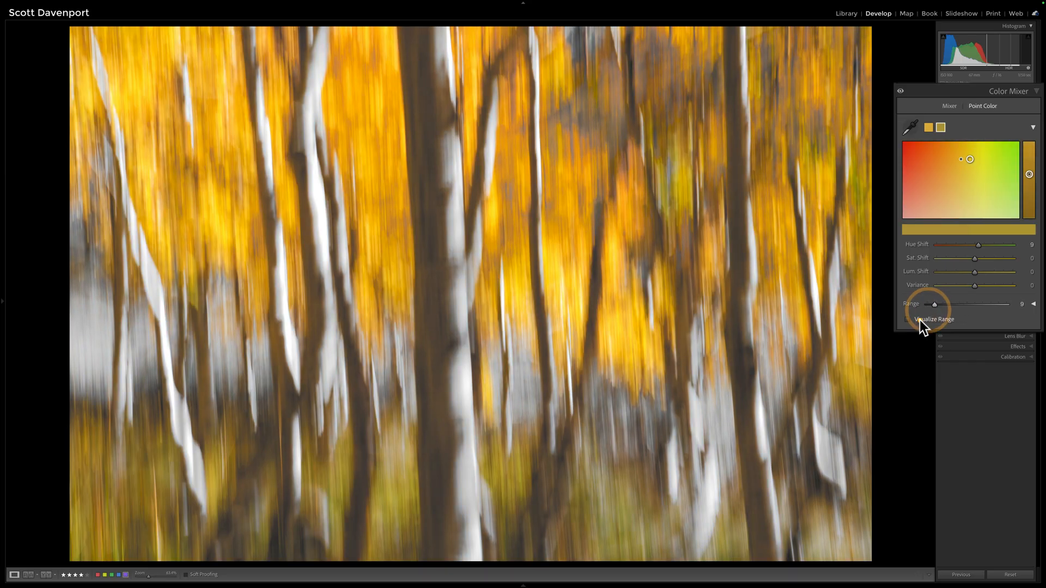
{"action": "left_click", "coordinate": [933, 304]}
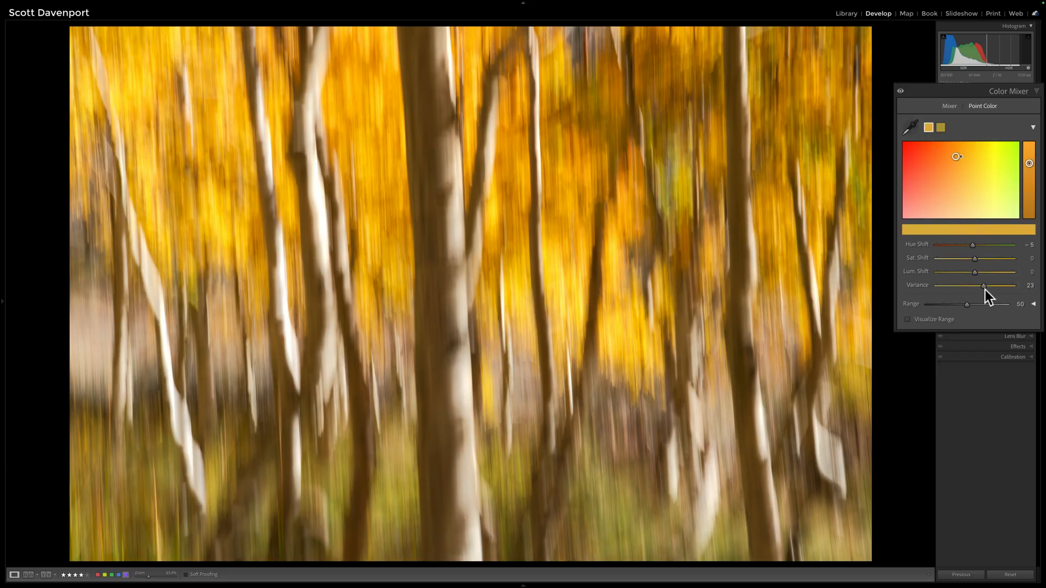
Step: Sweep the aspen yellow Variance through negative values to settle at 12, nudging Hue toward orange
{"action": "left_click_drag", "start_coordinate": [983, 286], "coordinate": [969, 288]}
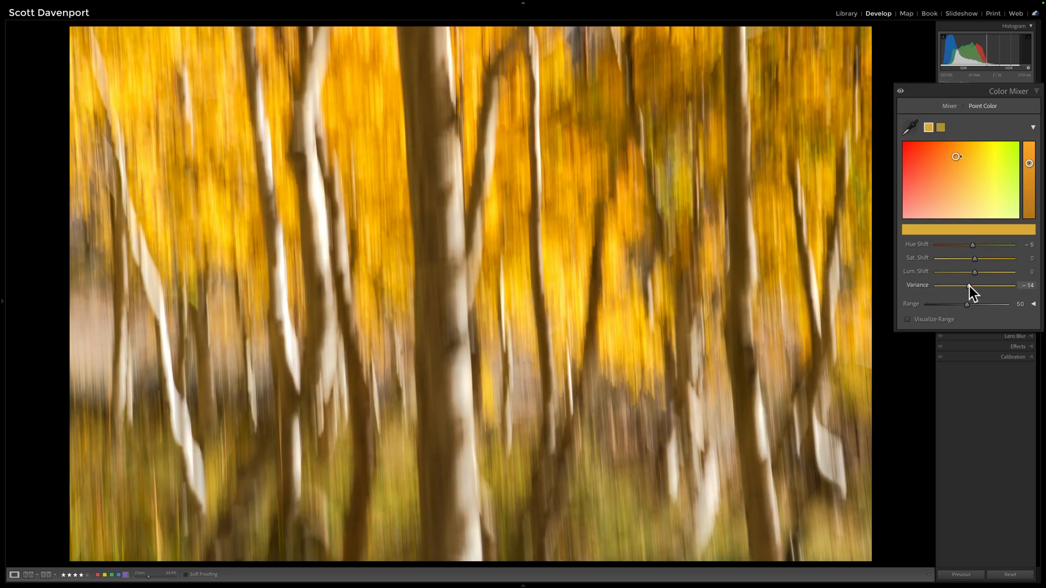
{"action": "left_click_drag", "start_coordinate": [968, 288], "coordinate": [962, 287]}
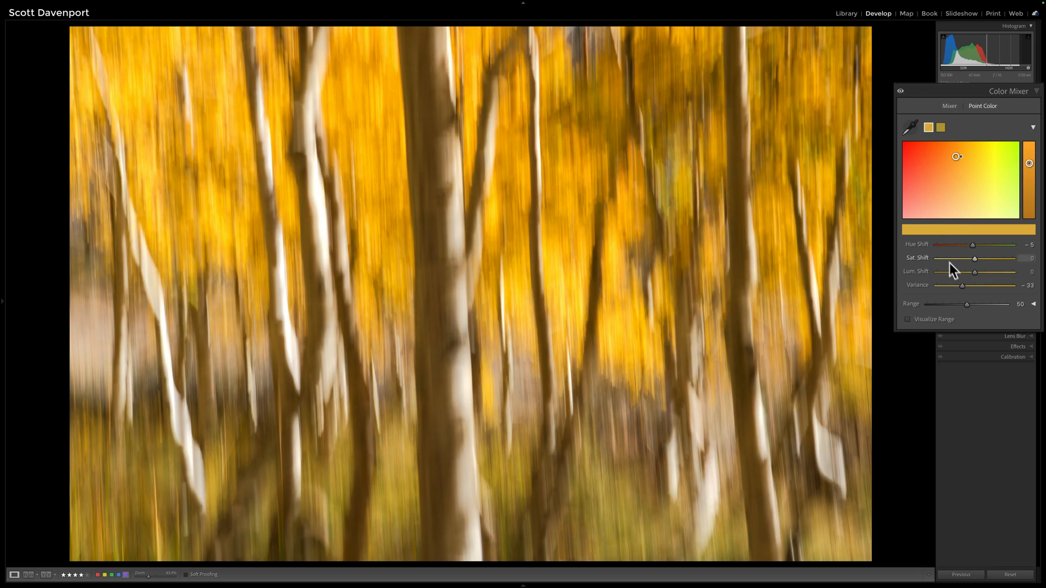
{"action": "left_click_drag", "start_coordinate": [962, 285], "coordinate": [977, 285]}
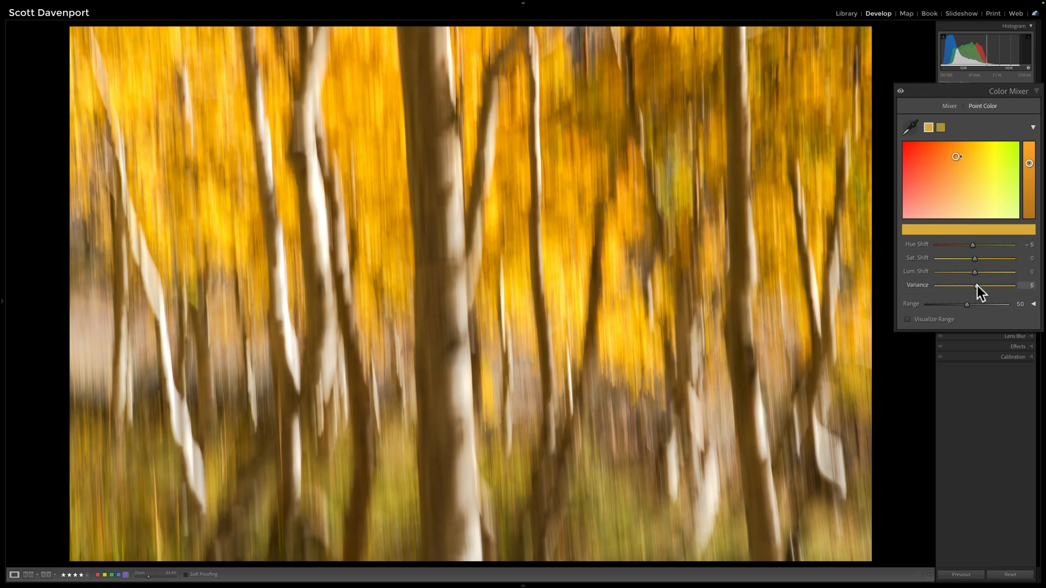
{"action": "left_click_drag", "start_coordinate": [972, 285], "coordinate": [979, 286]}
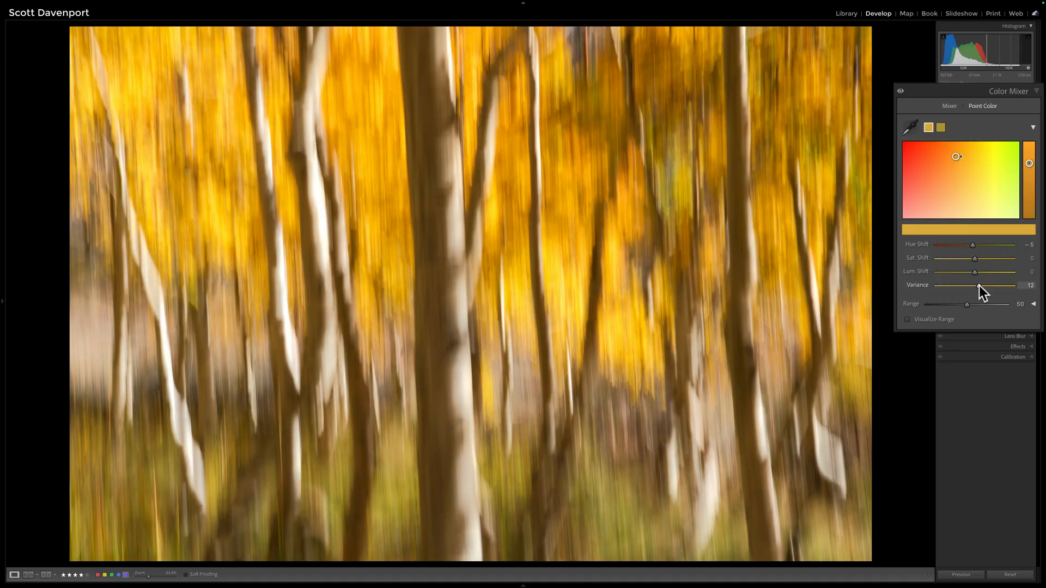
{"action": "left_click_drag", "start_coordinate": [974, 244], "coordinate": [971, 245]}
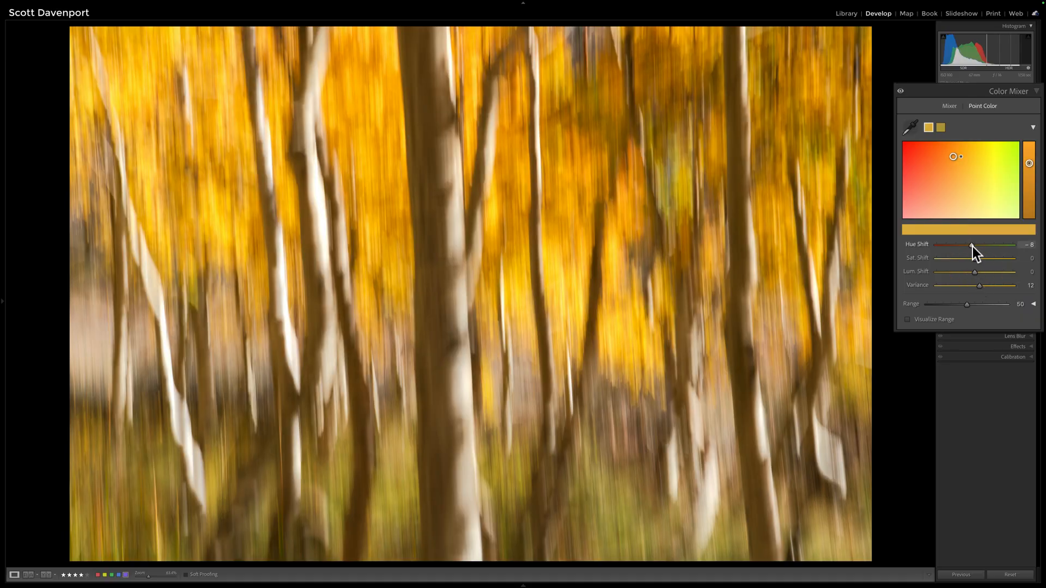
{"action": "mouse_move", "coordinate": [971, 257]}
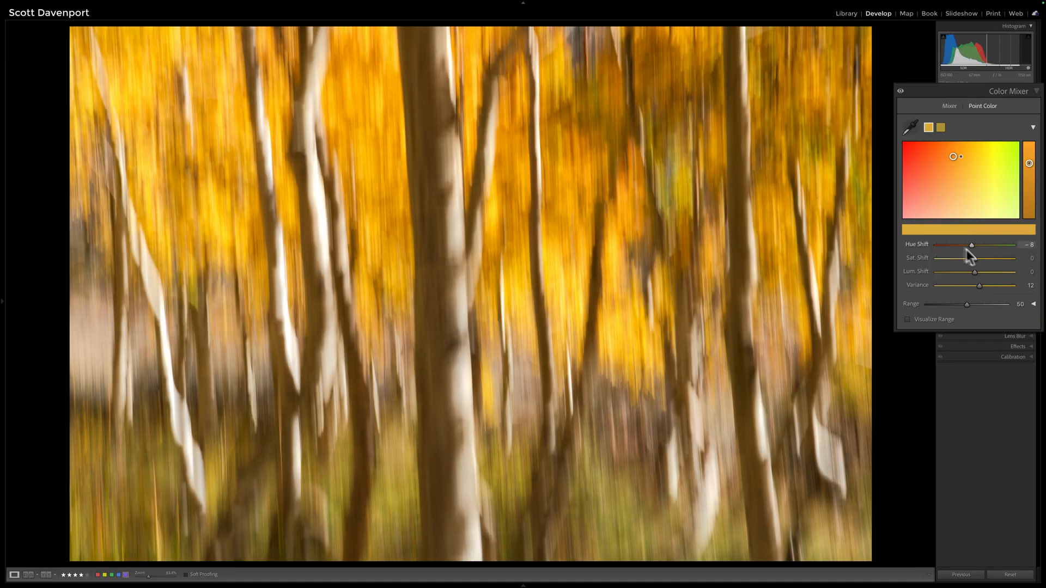
{"action": "mouse_move", "coordinate": [978, 285]}
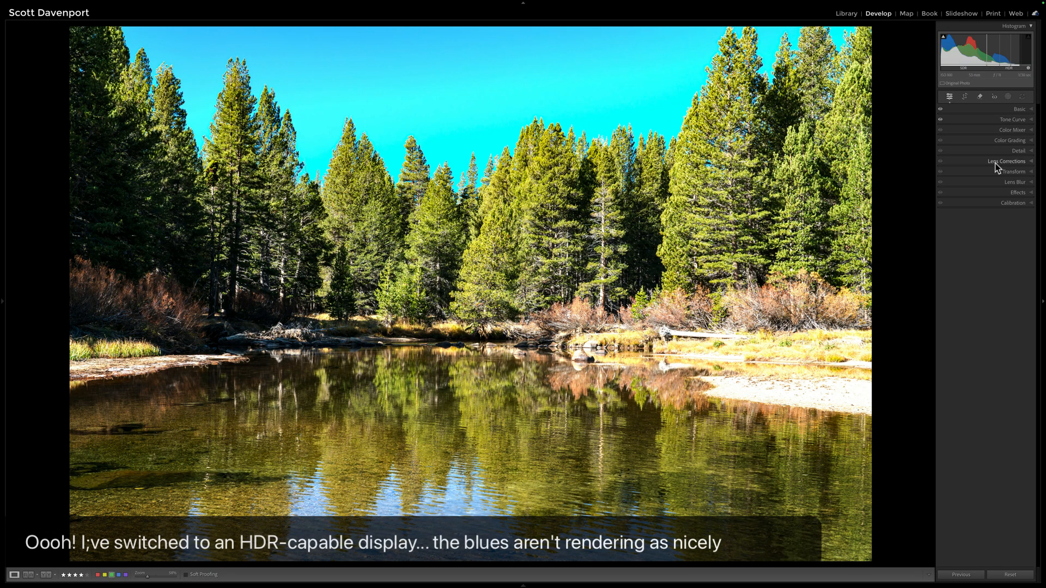
Step: In Point Color, set the sampled sky blue to Hue Shift 14 and Lum Shift -7
{"action": "left_click", "coordinate": [1012, 130]}
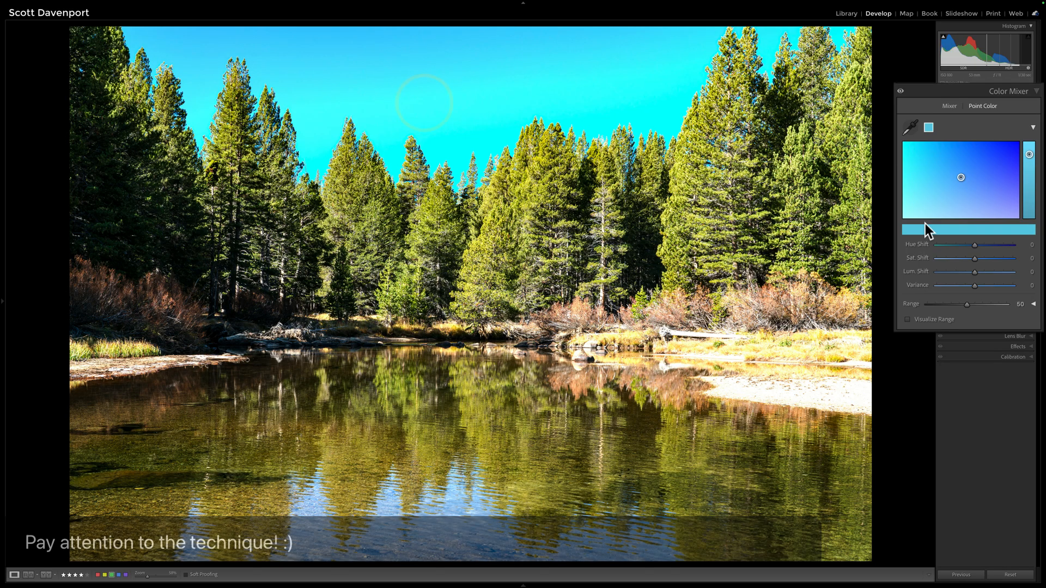
{"action": "left_click_drag", "start_coordinate": [974, 244], "coordinate": [994, 245]}
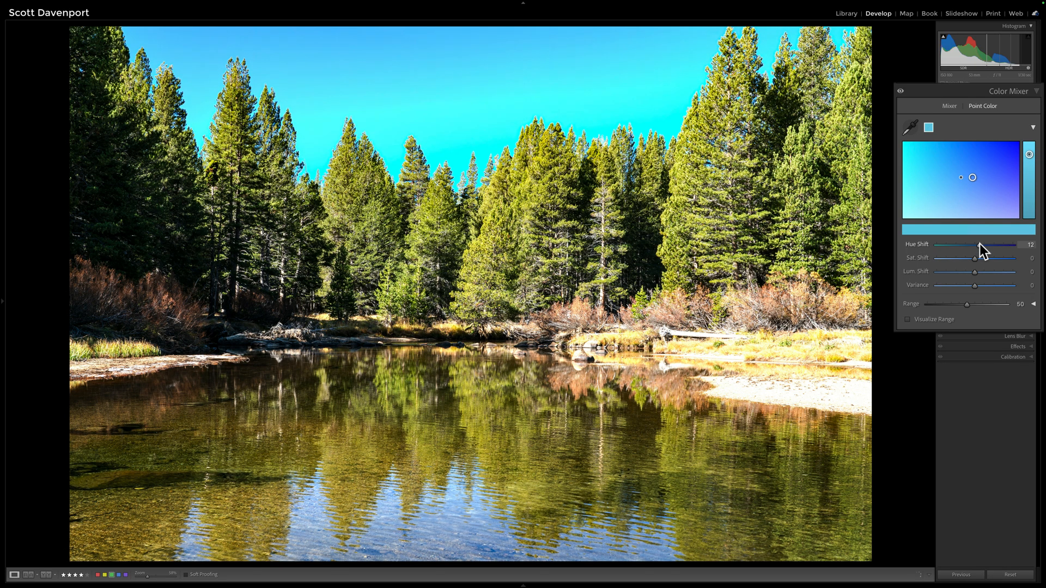
{"action": "left_click_drag", "start_coordinate": [974, 251], "coordinate": [979, 251]}
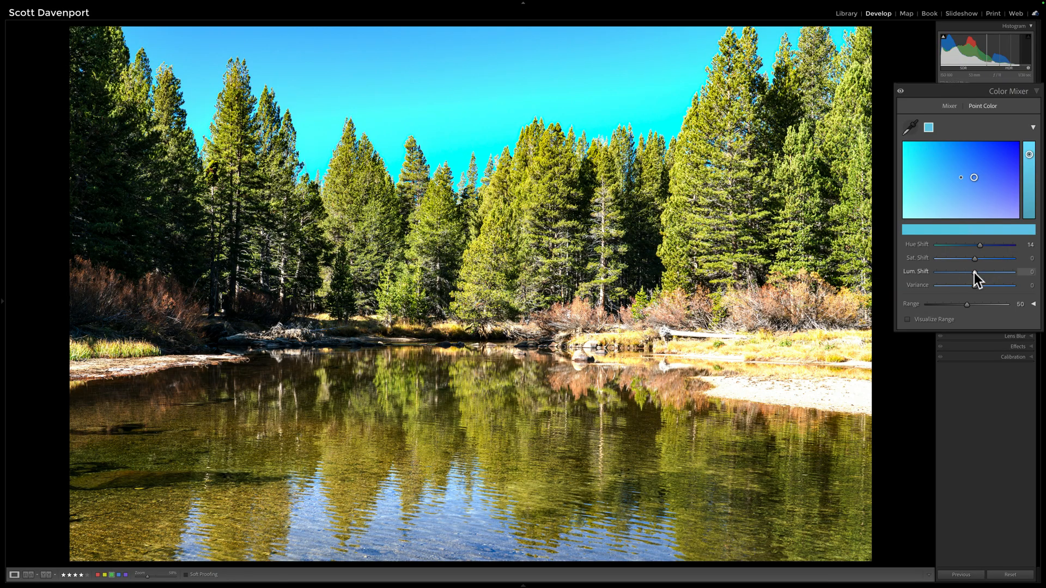
{"action": "left_click_drag", "start_coordinate": [976, 273], "coordinate": [972, 272]}
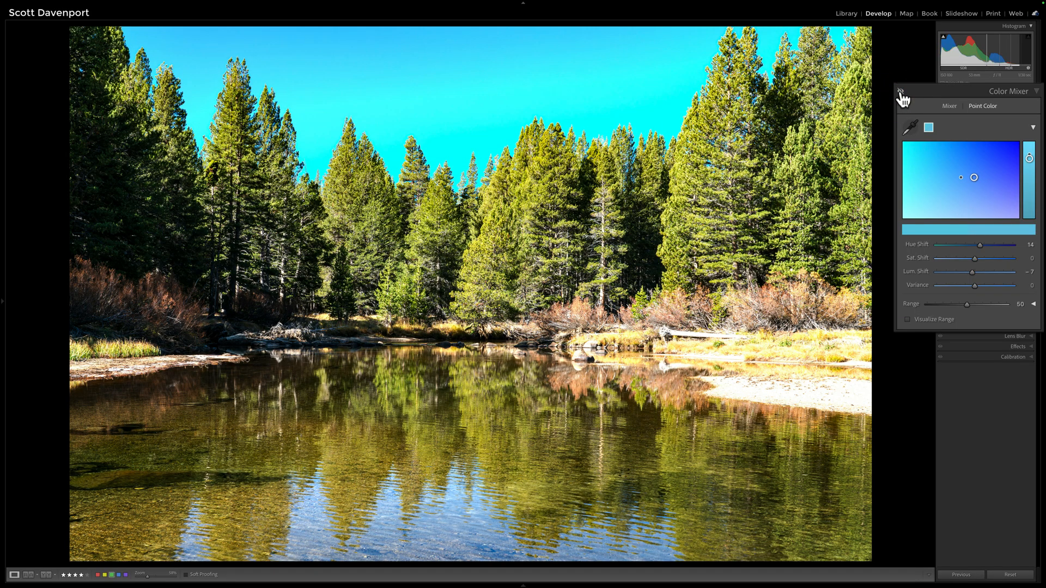
Step: Toggle the Color Mixer changes off to compare, then start a sky mask
{"action": "left_click", "coordinate": [901, 92]}
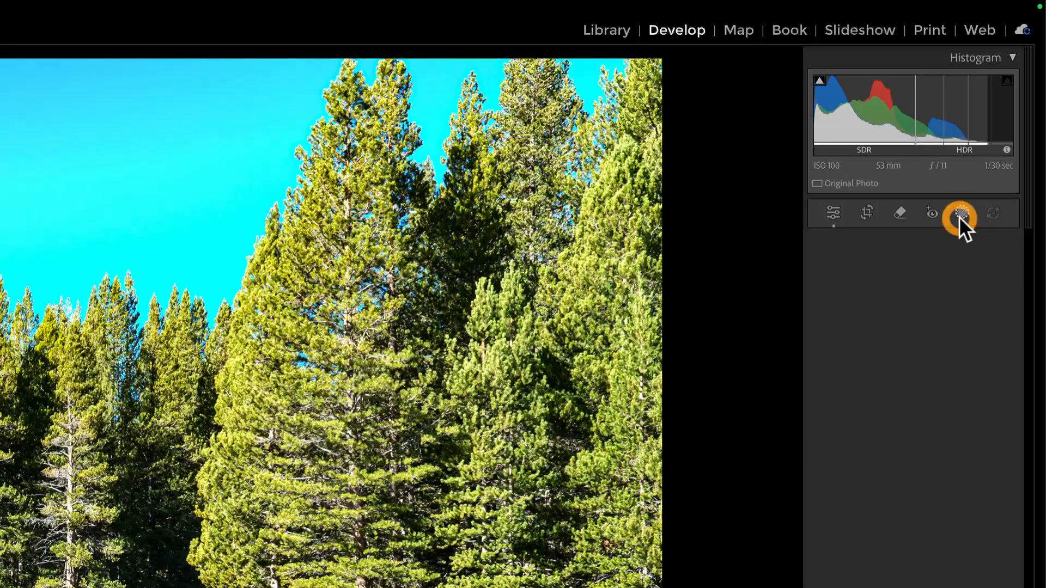
{"action": "left_click", "coordinate": [959, 211]}
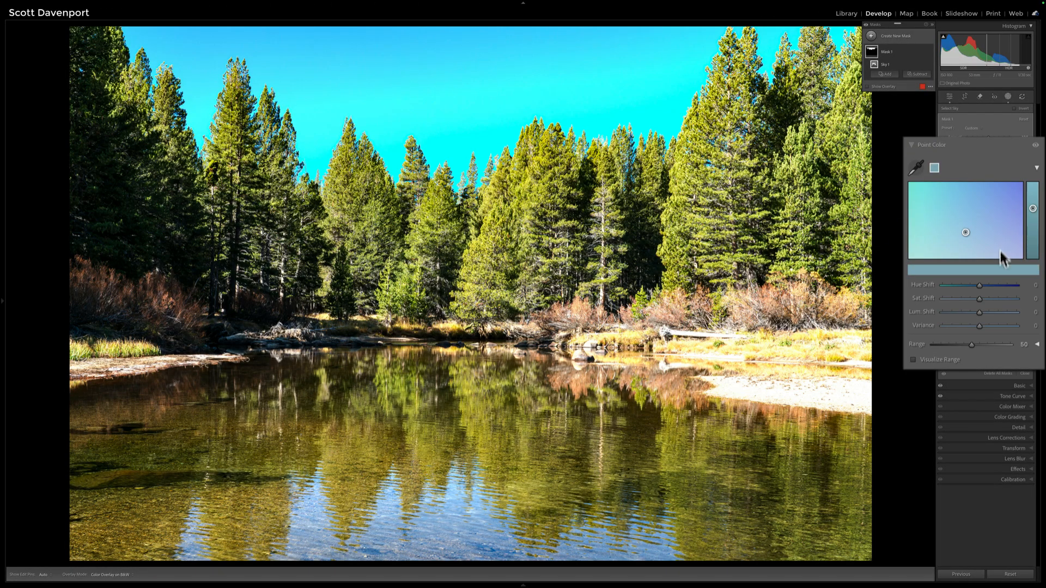
Step: Give the masked sky blue a Hue Shift of 6 and Sat Shift of 13
{"action": "left_click_drag", "start_coordinate": [979, 286], "coordinate": [986, 285]}
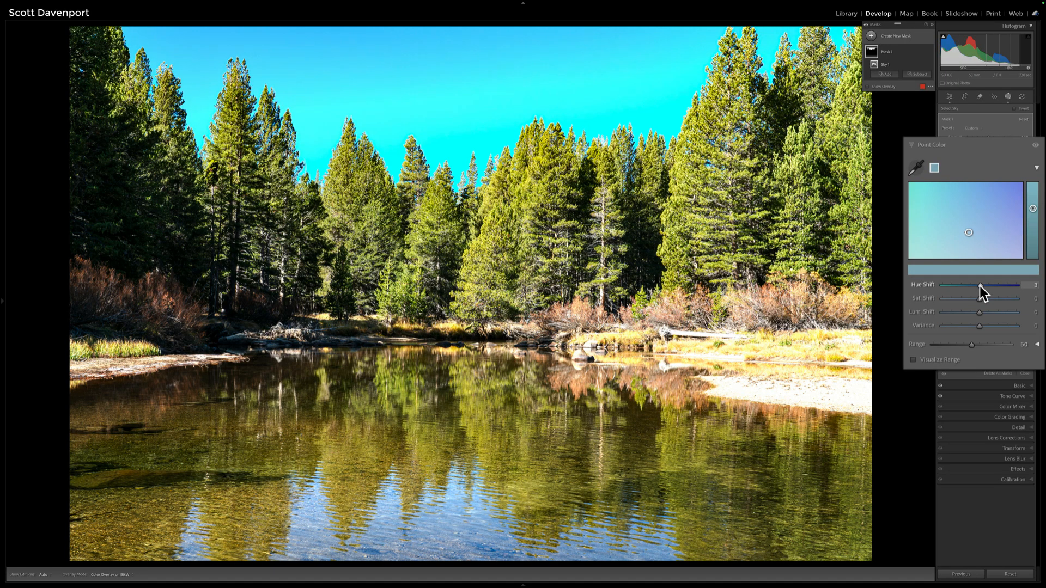
{"action": "left_click_drag", "start_coordinate": [971, 285], "coordinate": [981, 285]}
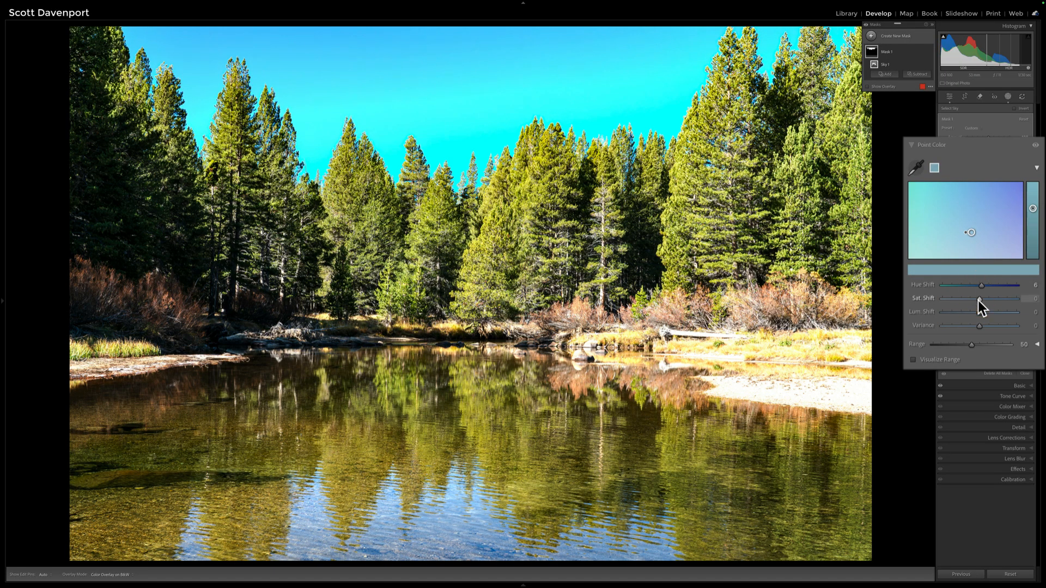
{"action": "left_click_drag", "start_coordinate": [957, 298], "coordinate": [980, 298]}
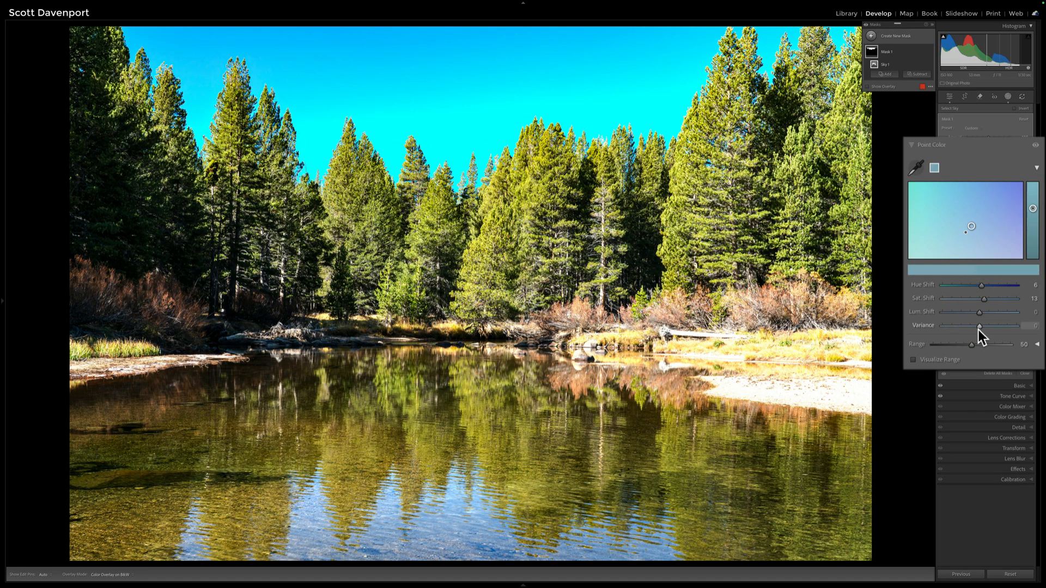
Step: Fine-tune the masked sky blue's Variance to about -9
{"action": "left_click_drag", "start_coordinate": [979, 326], "coordinate": [980, 327]}
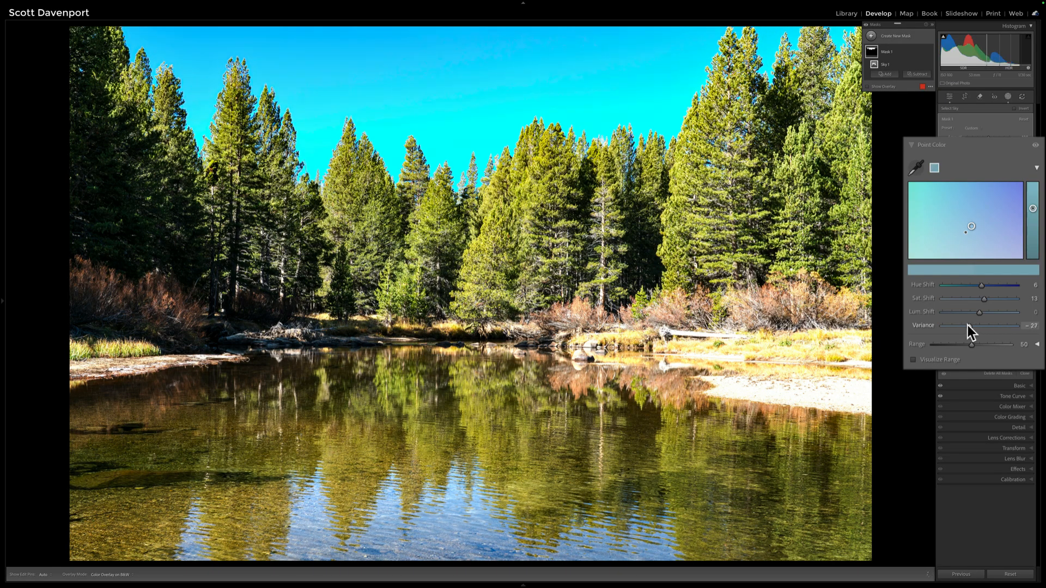
{"action": "left_click_drag", "start_coordinate": [963, 326], "coordinate": [995, 325]}
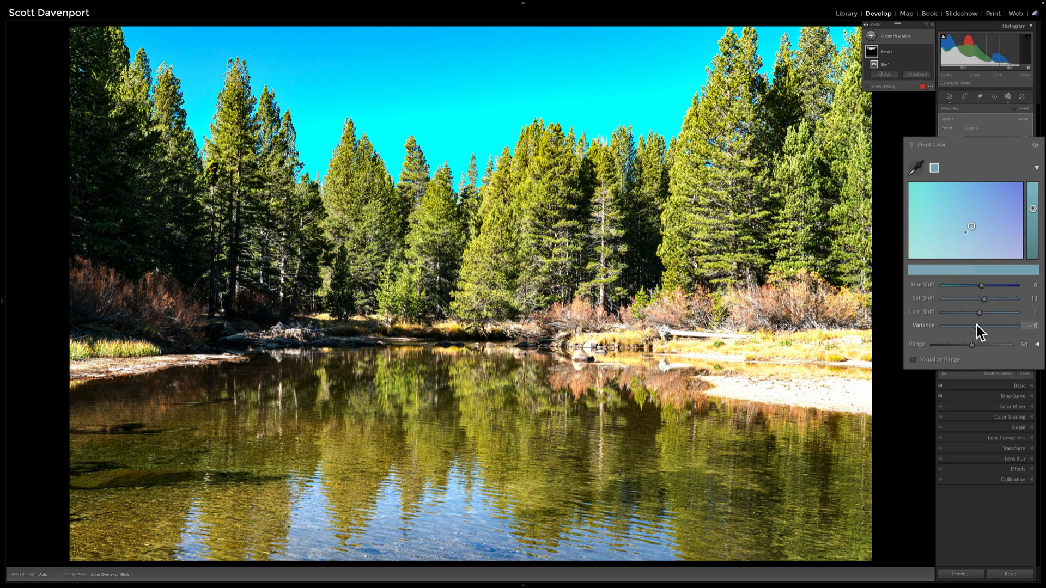
{"action": "left_click_drag", "start_coordinate": [1000, 326], "coordinate": [994, 326]}
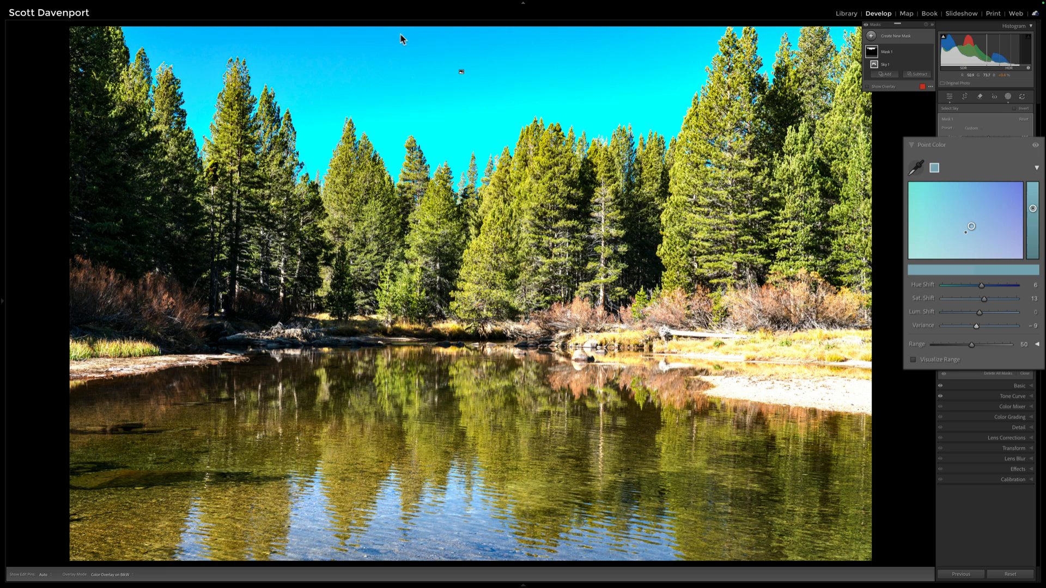
{"action": "mouse_move", "coordinate": [555, 59]}
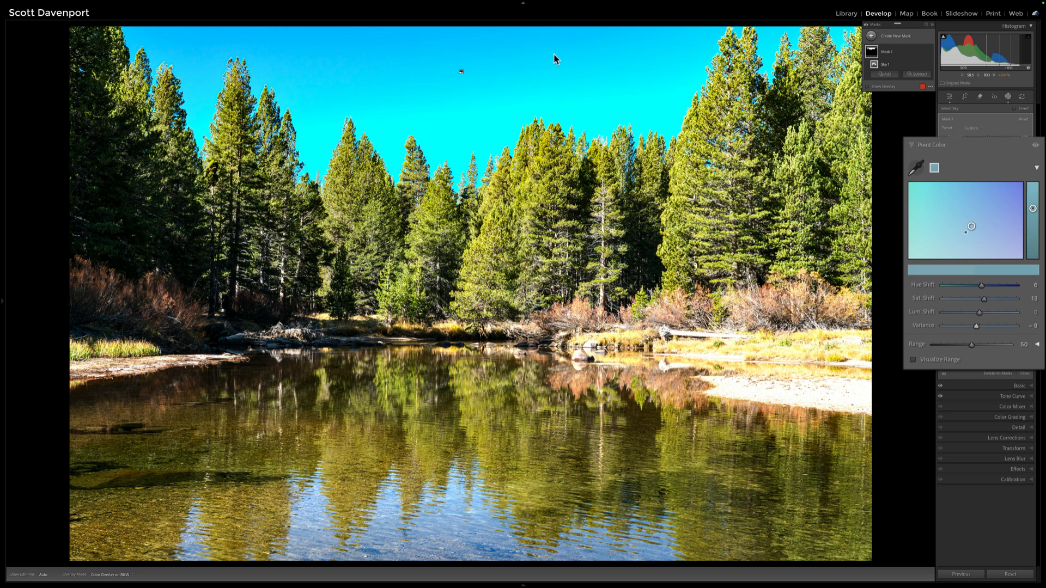